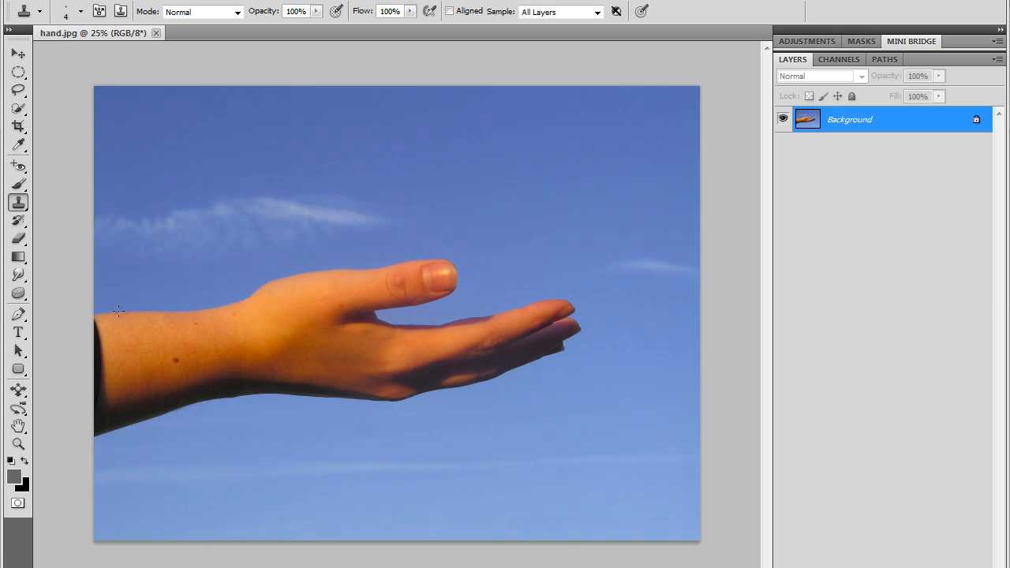
mouse_move(288, 323)
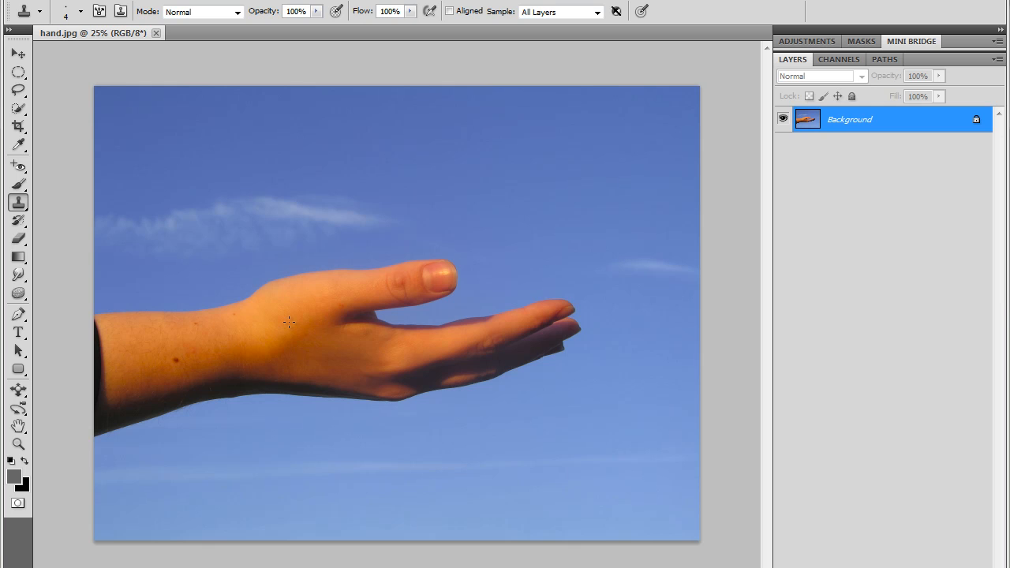
mouse_move(294, 319)
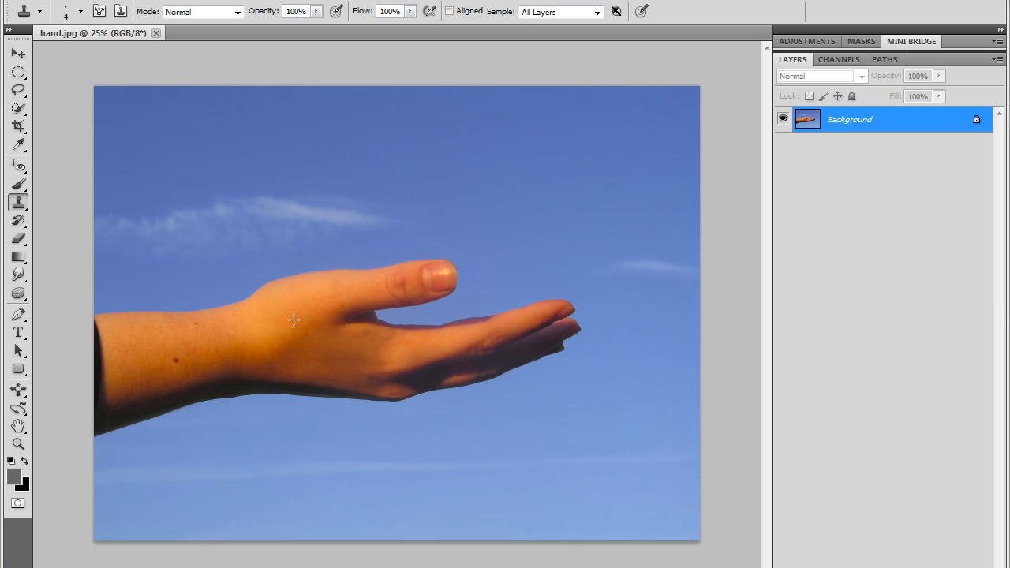
mouse_move(310, 319)
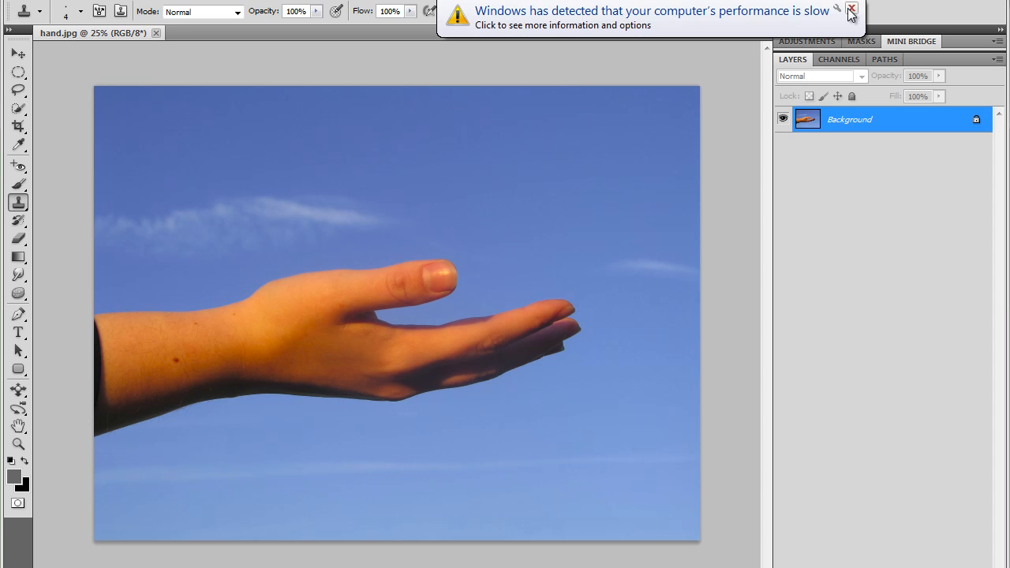
- Save the quick-selected hand as a selection channel named 'hand'
click(853, 12)
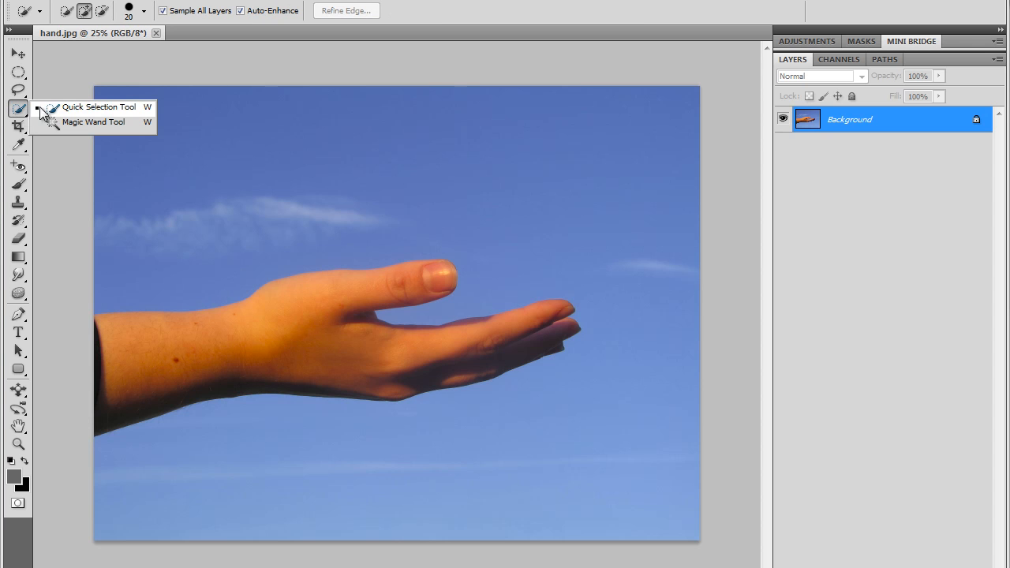
mouse_move(110, 108)
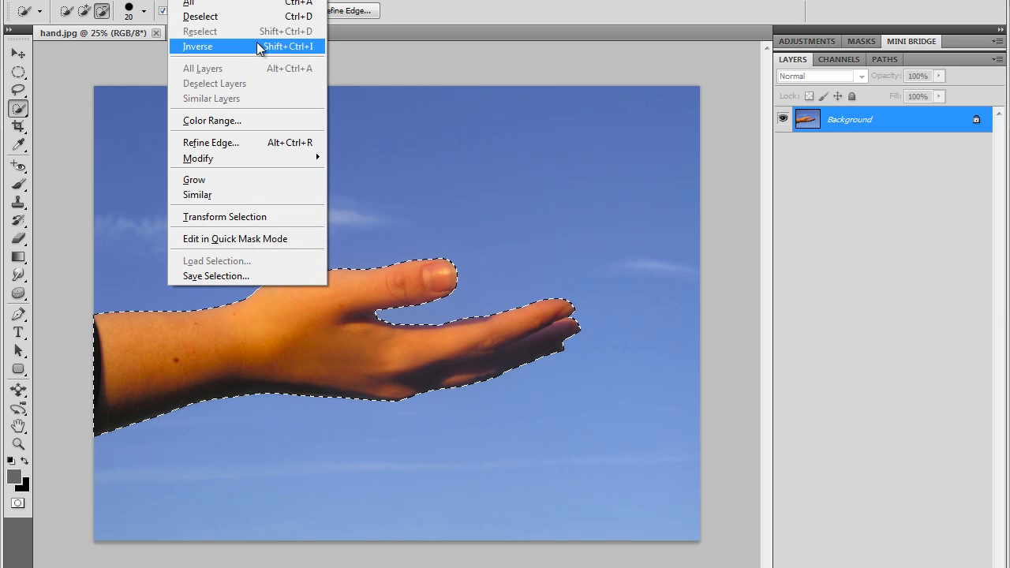
mouse_move(233, 283)
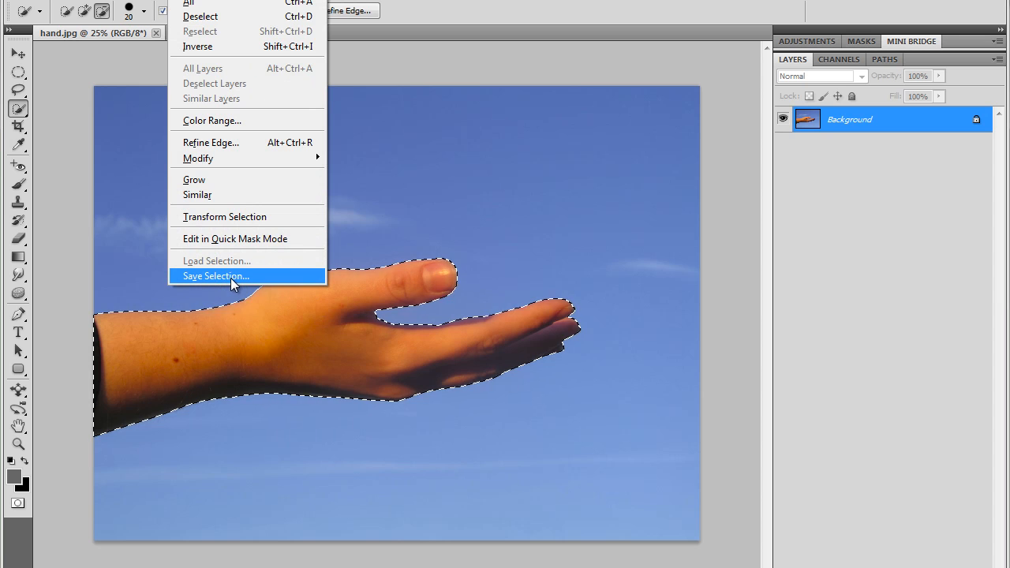
click(214, 275)
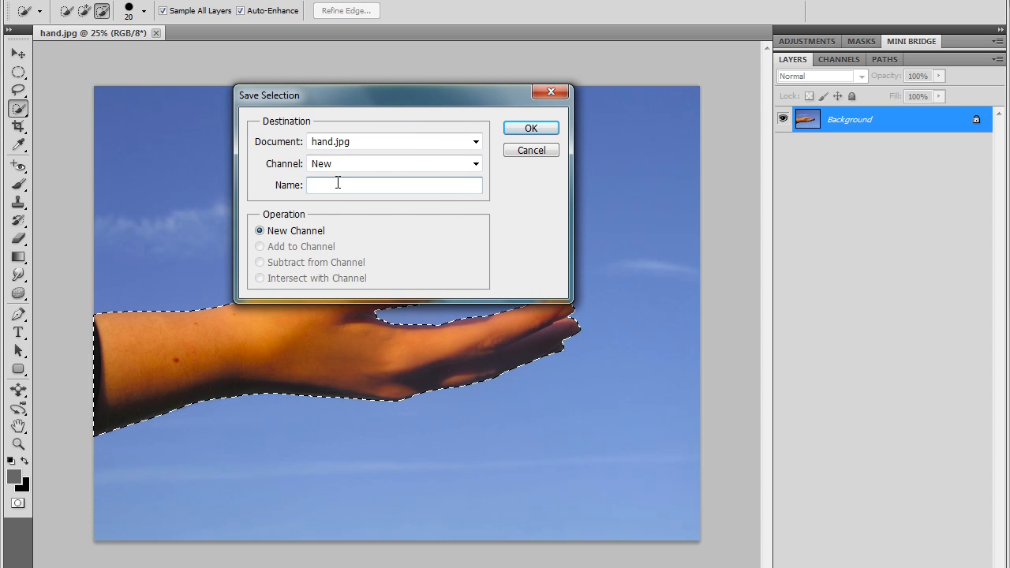
text(hand)
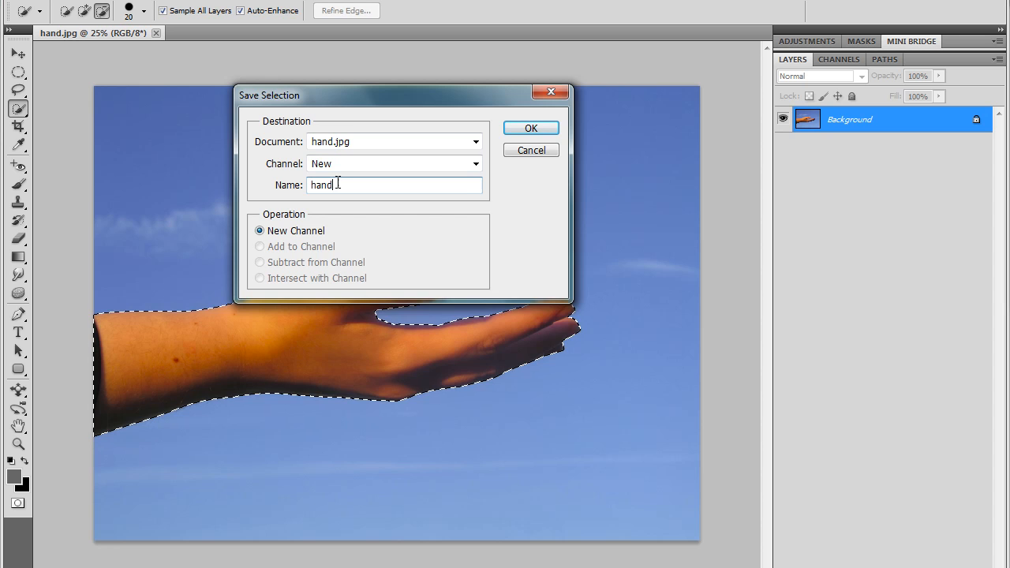
click(531, 128)
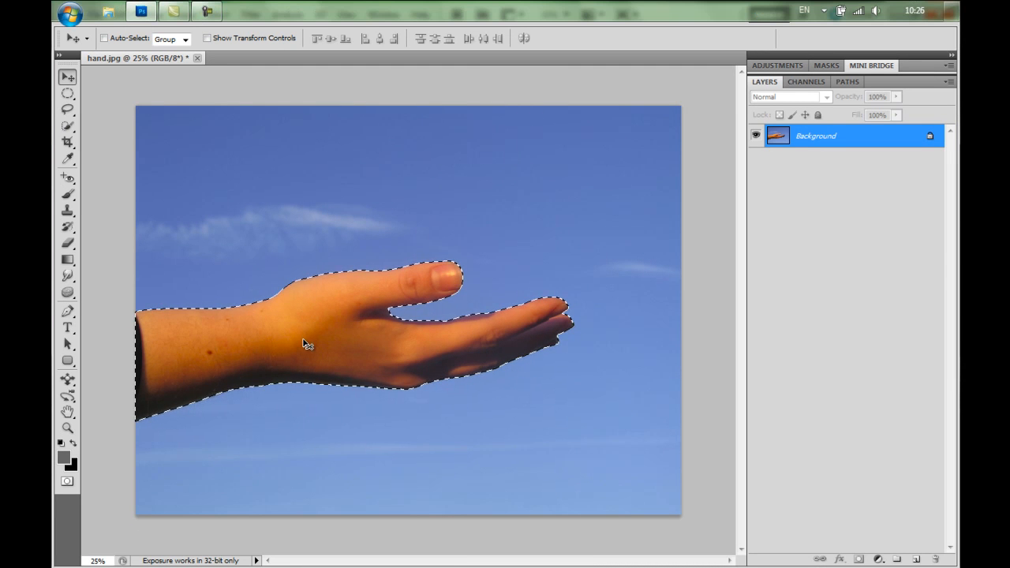
mouse_move(344, 322)
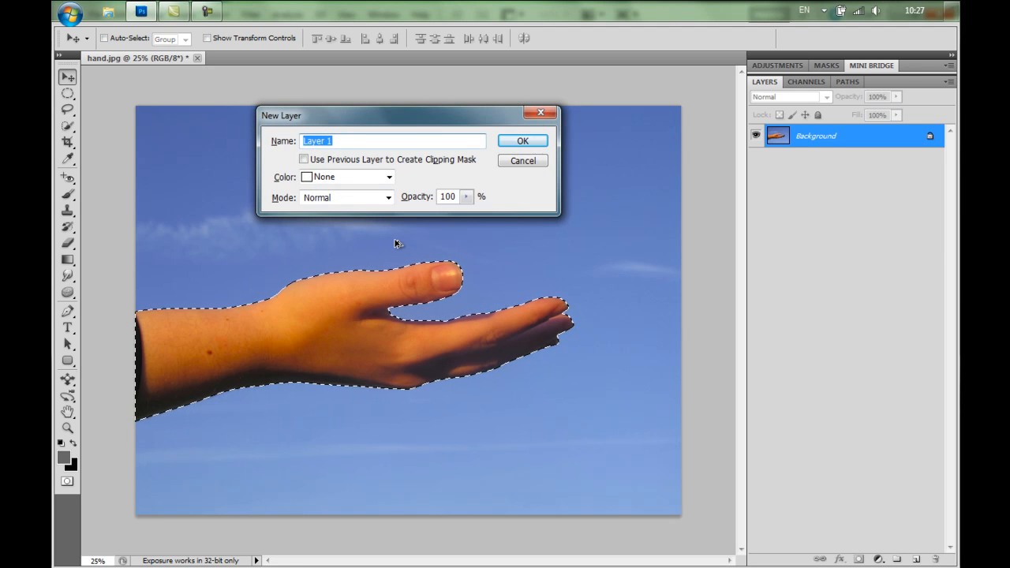
mouse_move(382, 151)
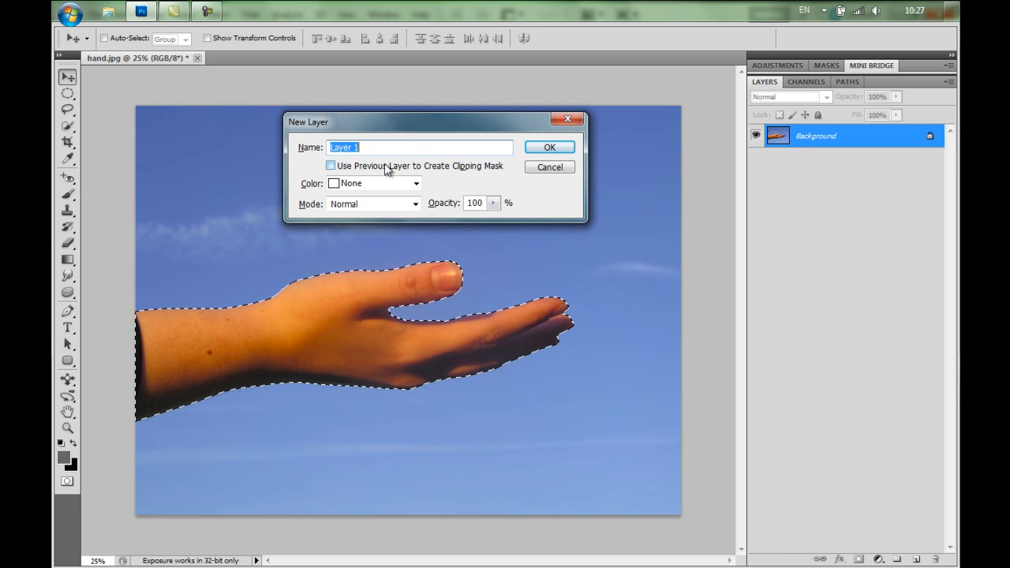
- Name the copied layer 'hand' and create it above the background
text(hand)
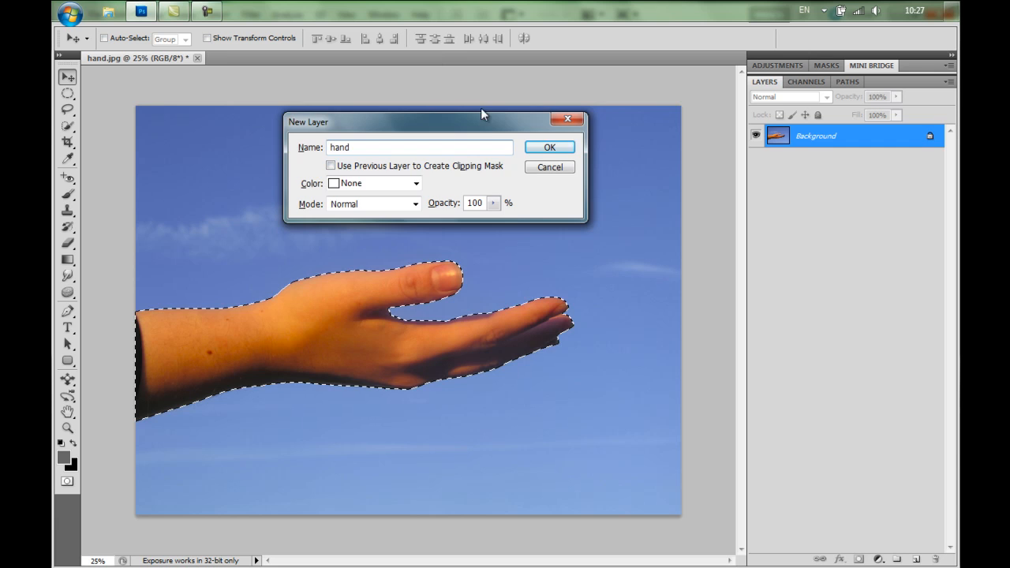
click(549, 147)
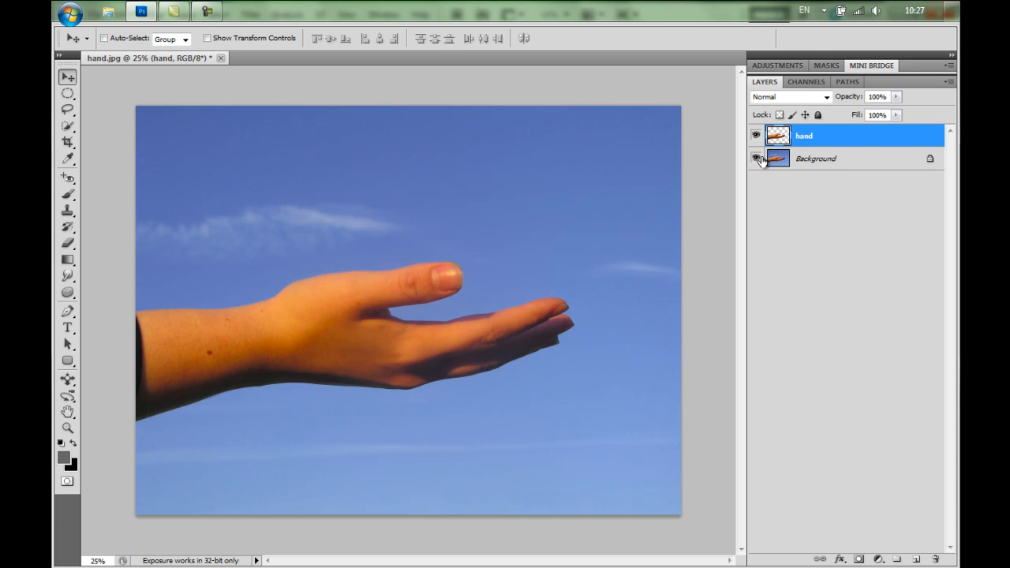
- Check the cut-out by toggling background visibility, then hide the hand layer
click(754, 158)
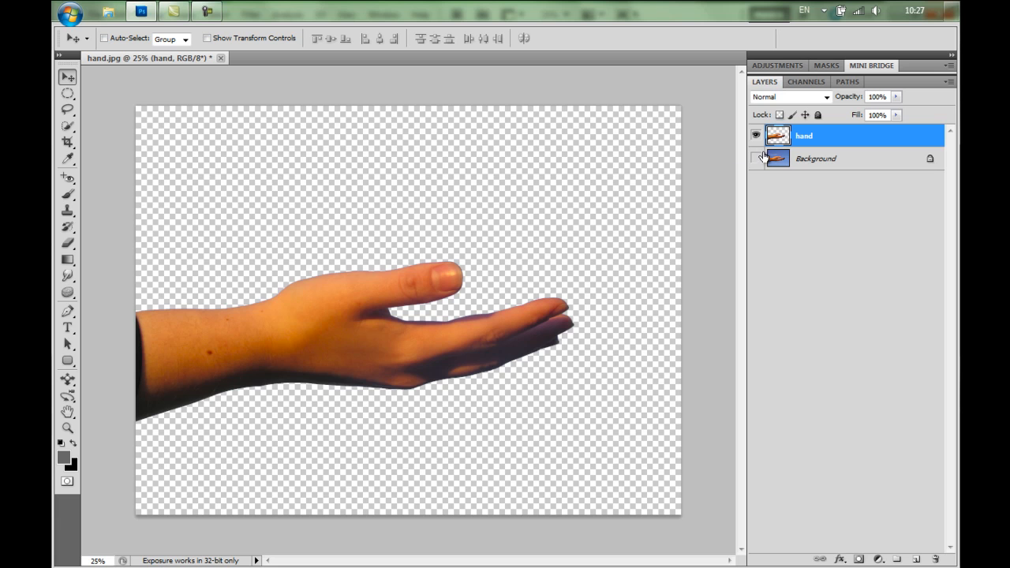
click(755, 158)
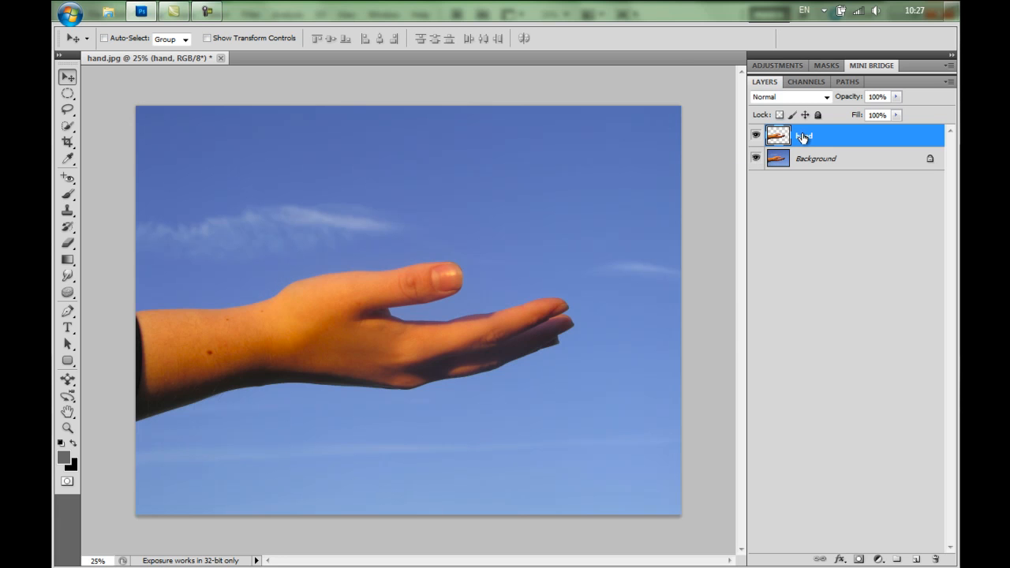
click(755, 136)
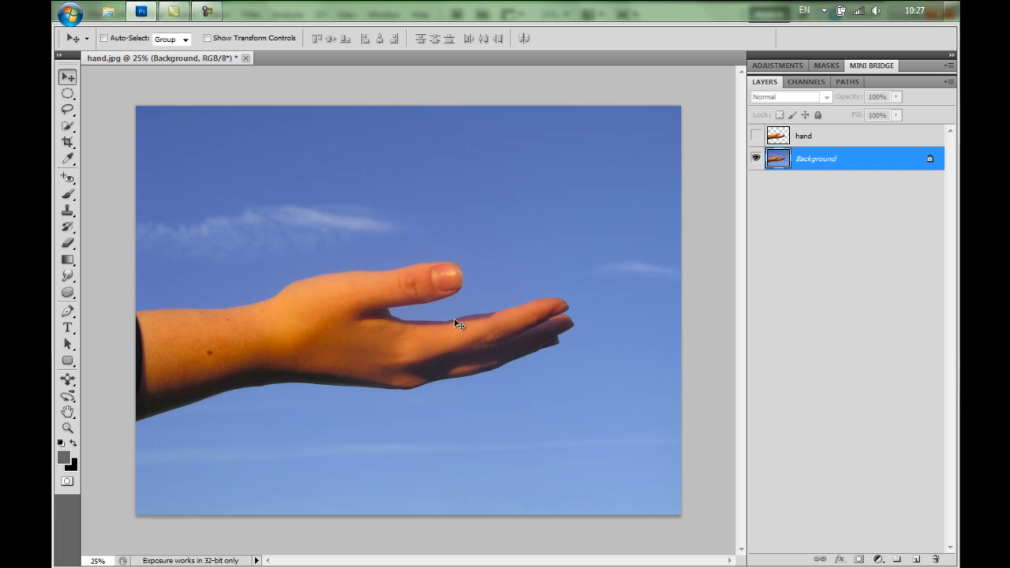
mouse_move(420, 317)
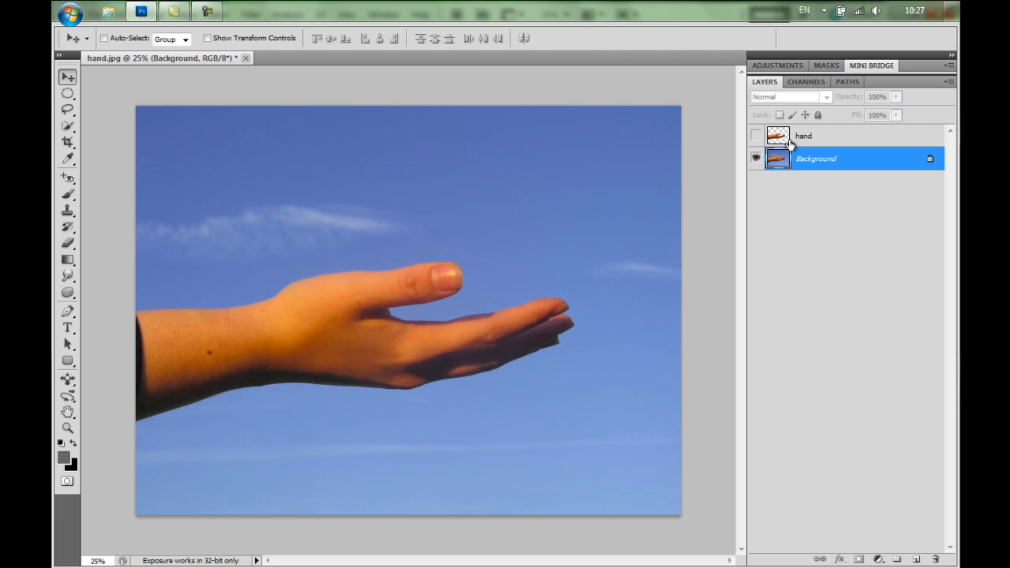
mouse_move(913, 172)
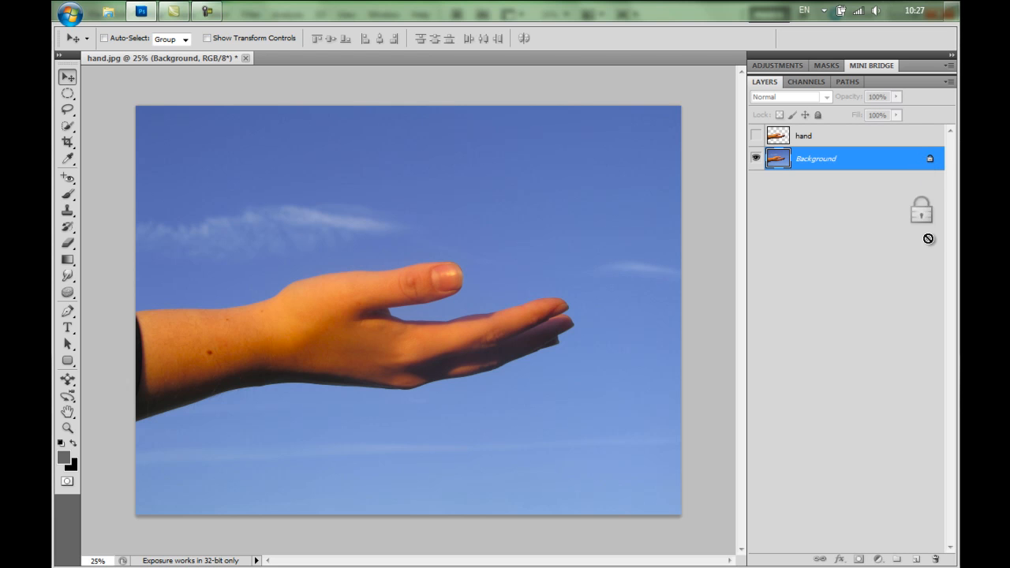
- Convert the locked Background into an editable layer, Layer 0
double_click(815, 158)
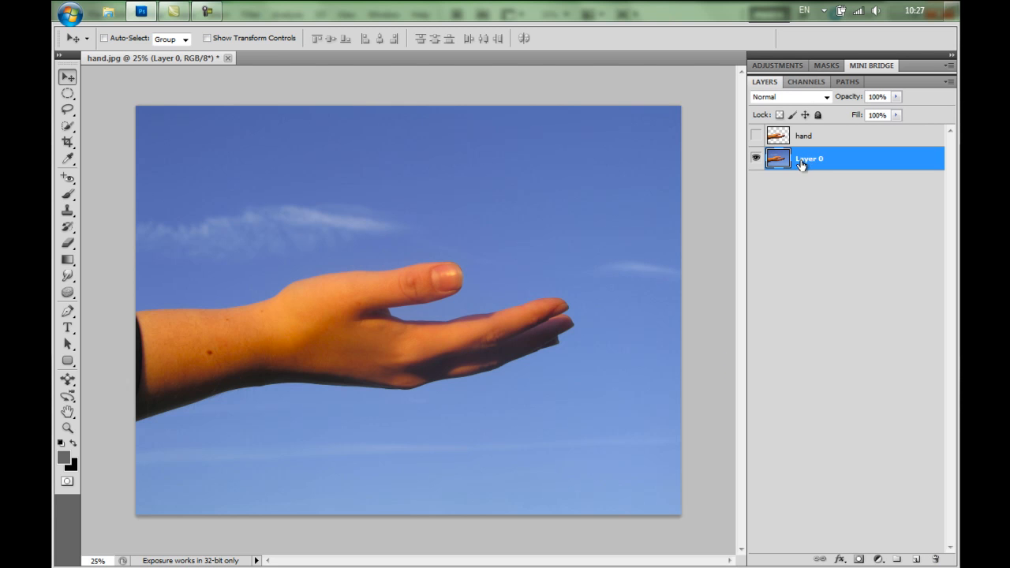
mouse_move(313, 28)
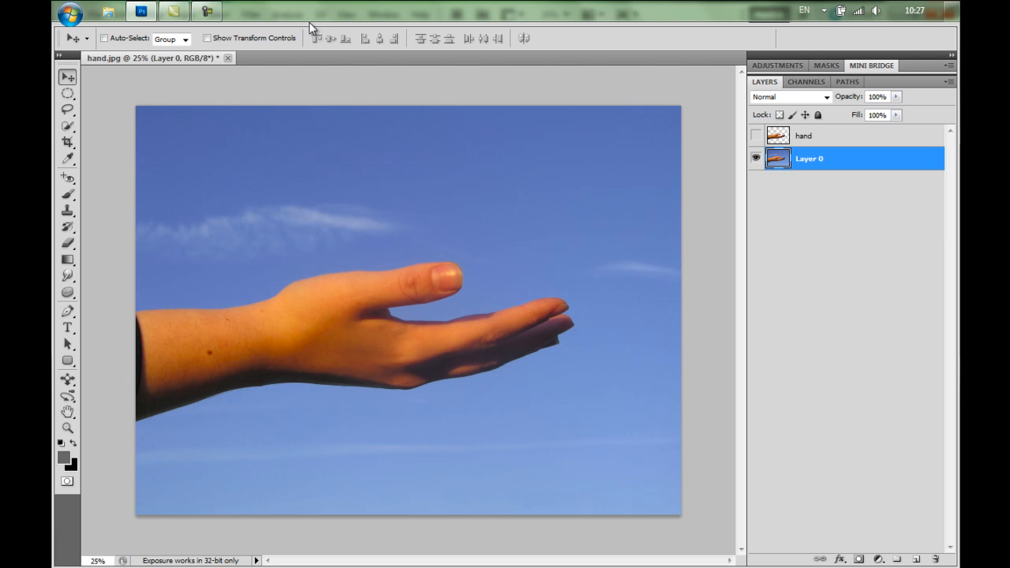
- Load the saved 'hand' channel as a selection on Layer 0
click(288, 13)
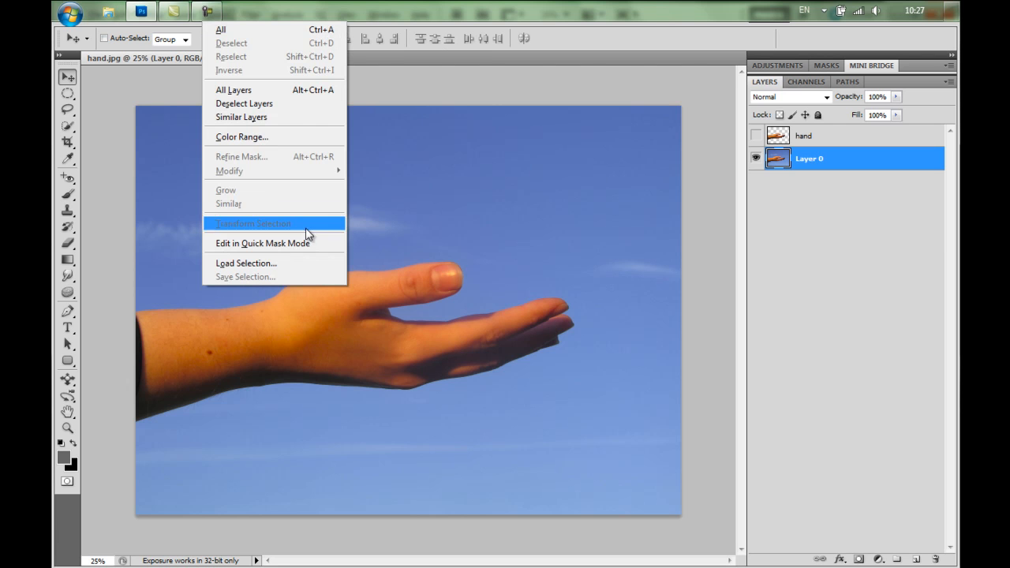
click(246, 262)
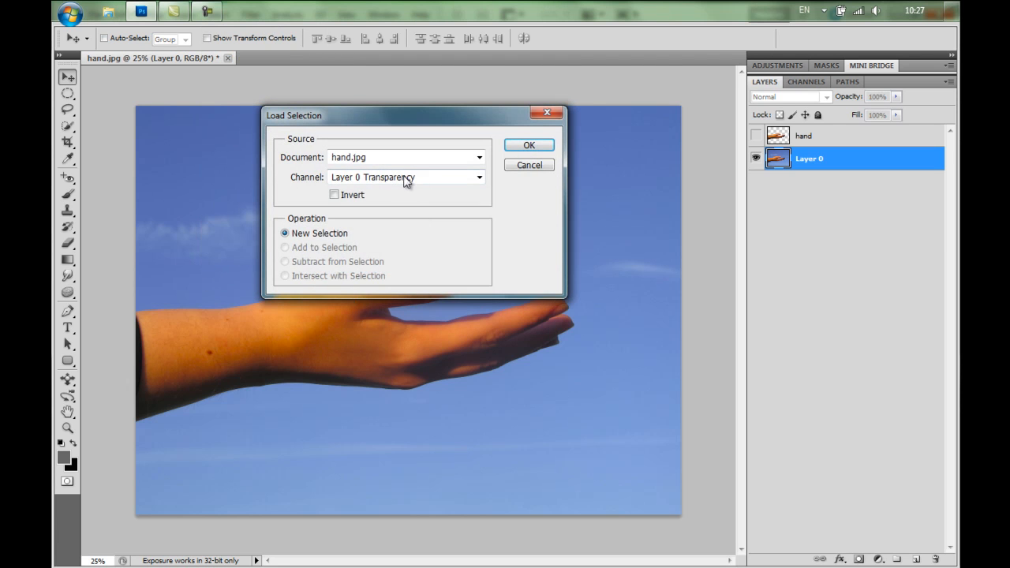
click(480, 177)
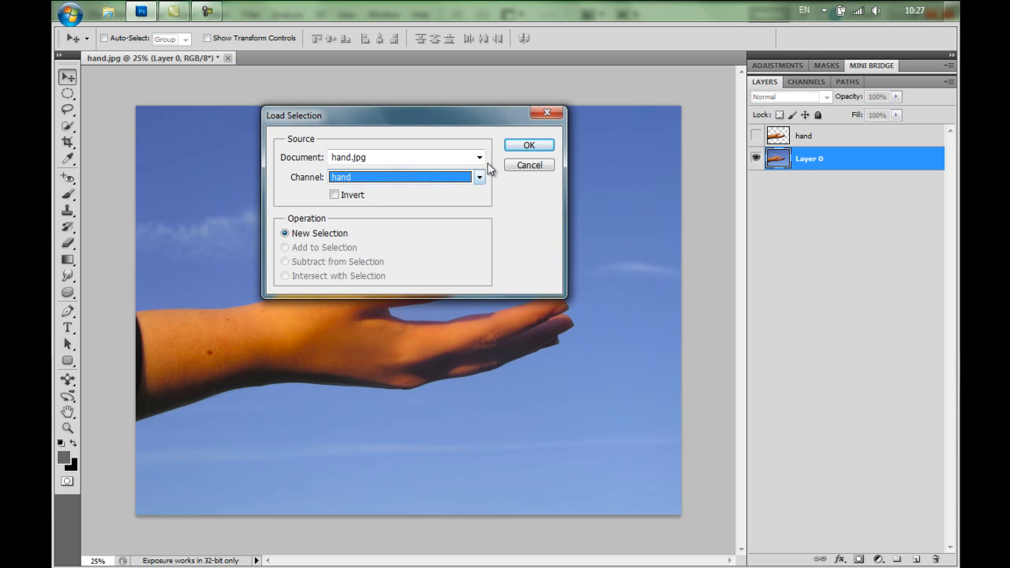
click(529, 145)
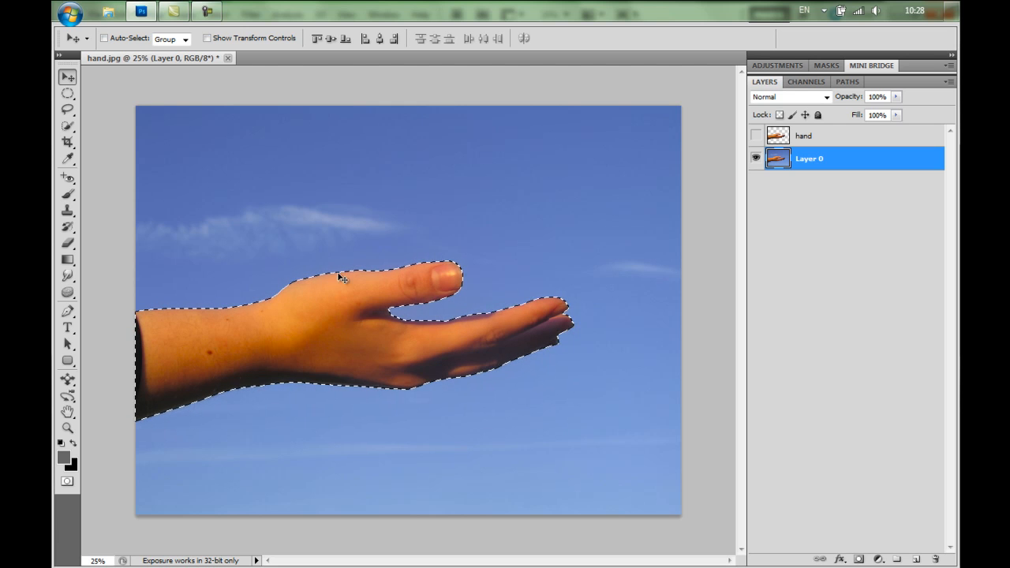
- Expand the hand selection by 20 pixels into the sky, cancelling the reopened Expand dialog
click(253, 14)
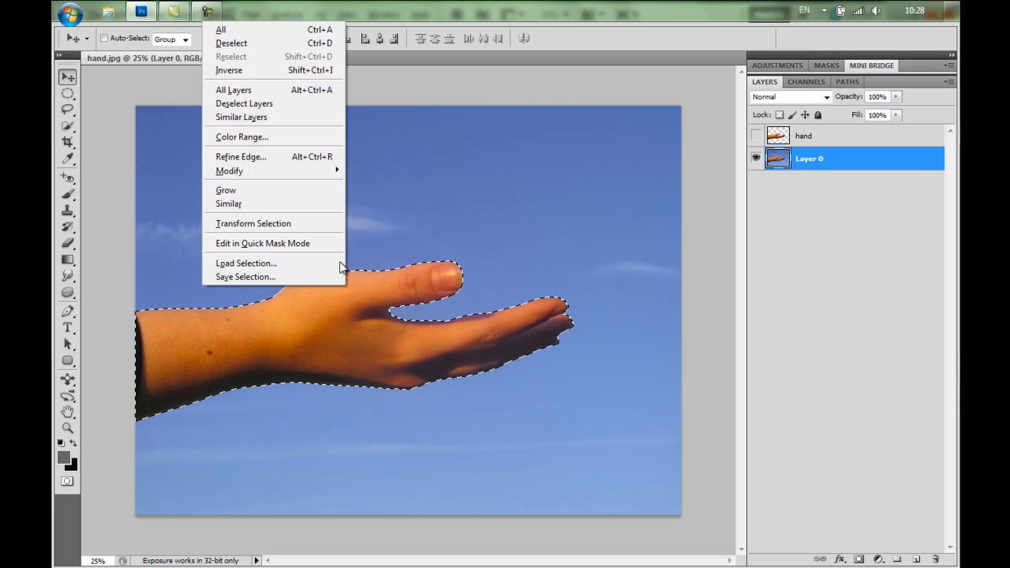
mouse_move(229, 170)
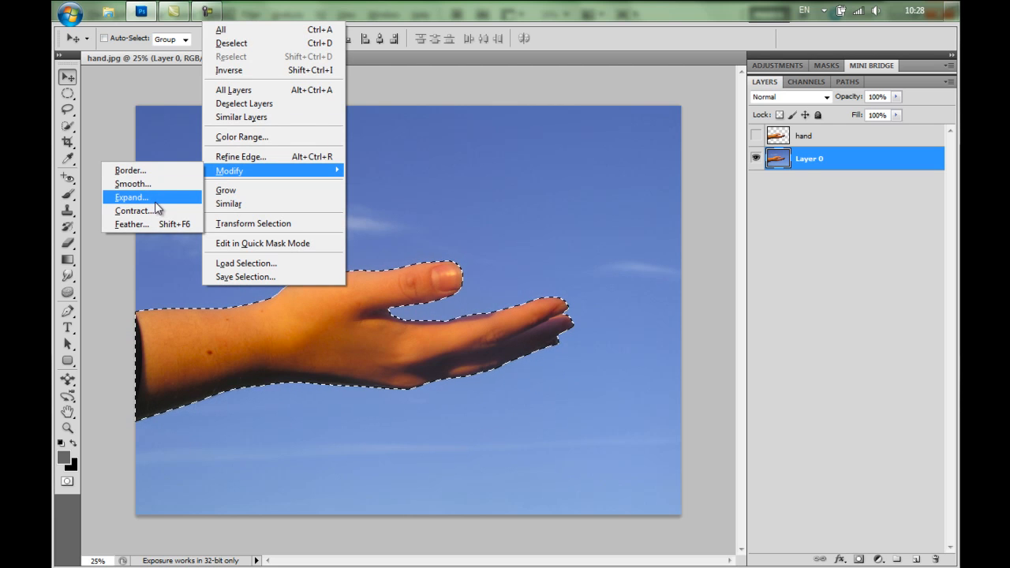
click(131, 196)
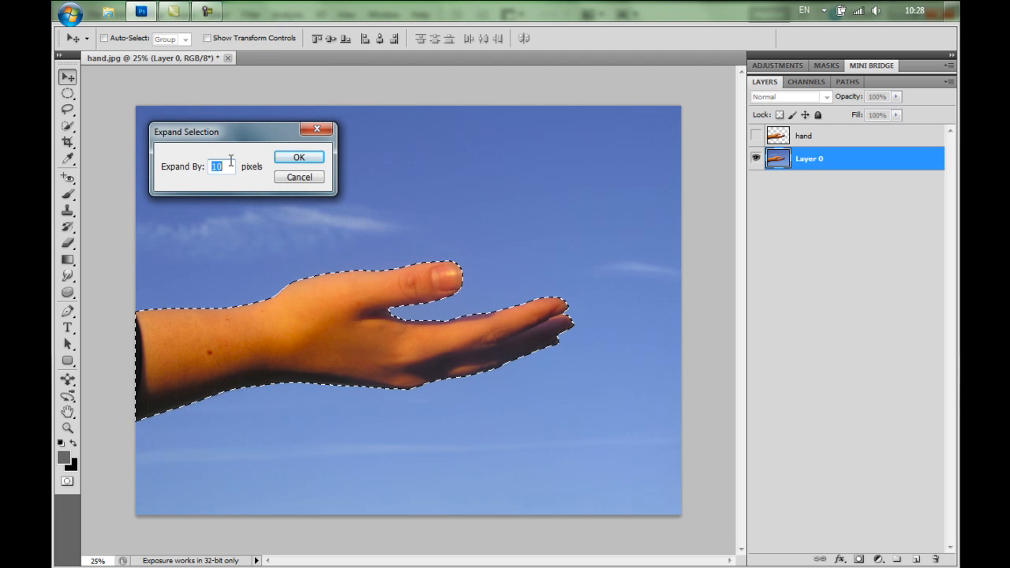
text(20)
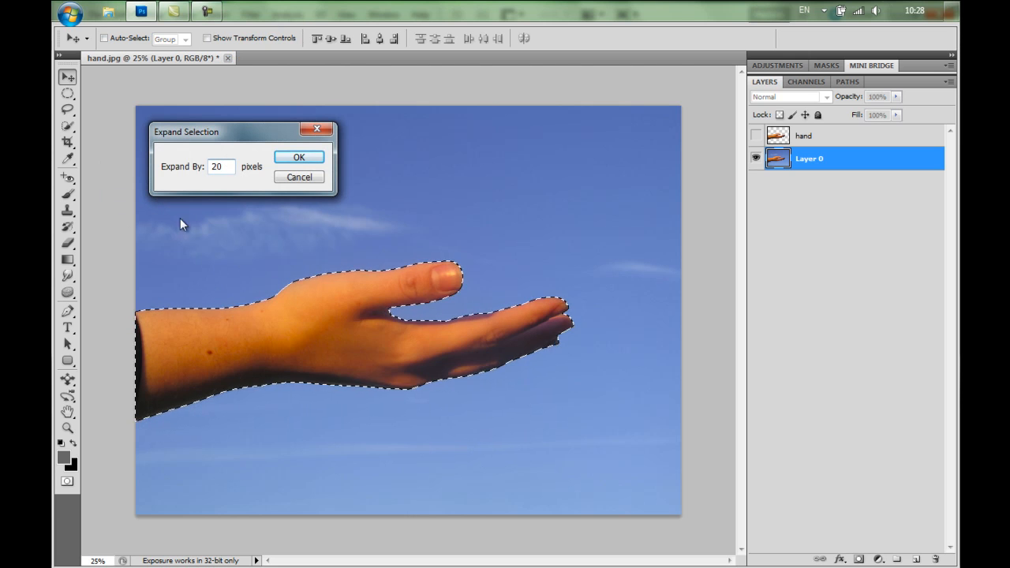
mouse_move(251, 161)
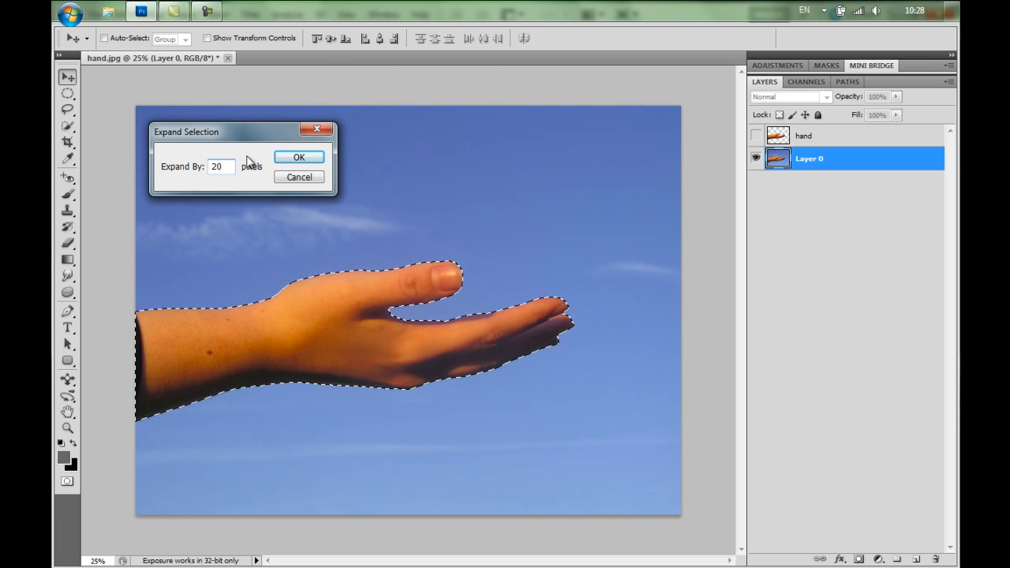
mouse_move(372, 183)
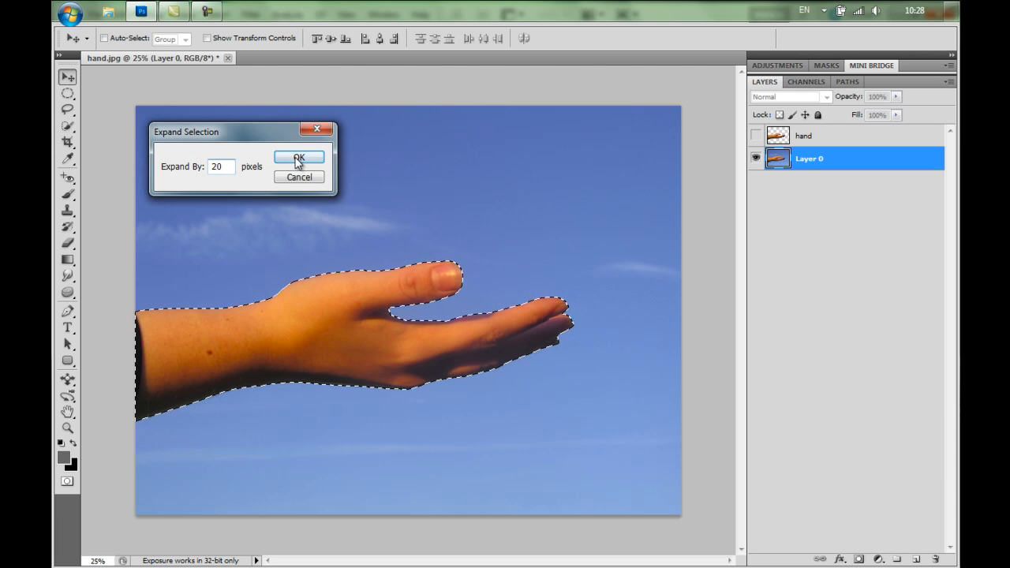
click(300, 158)
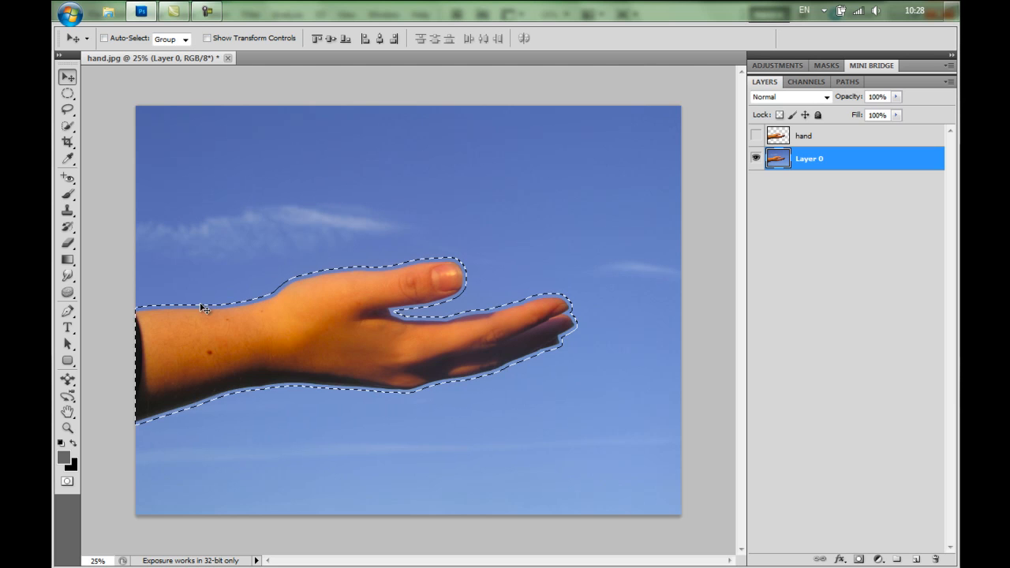
mouse_move(314, 133)
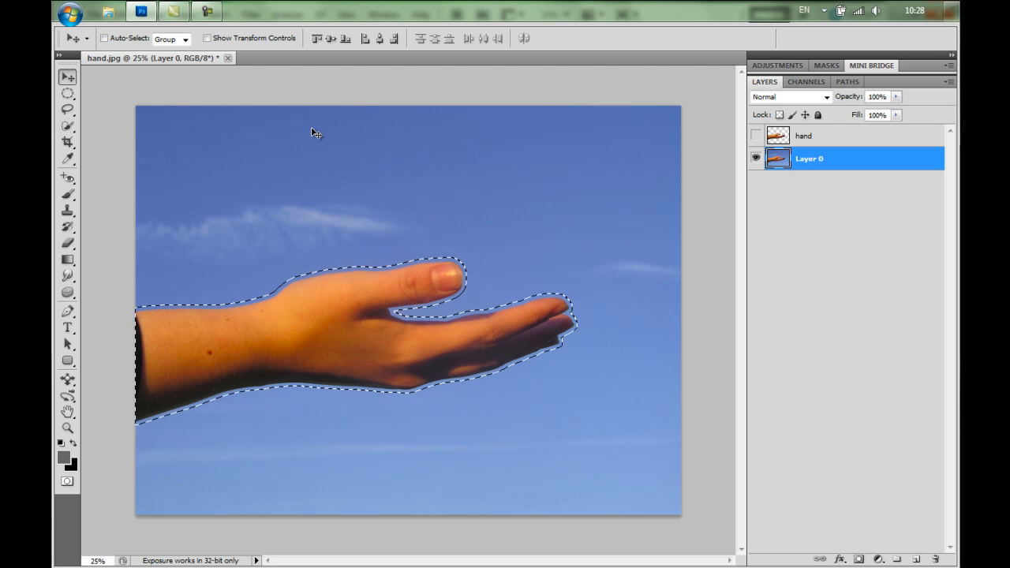
click(284, 14)
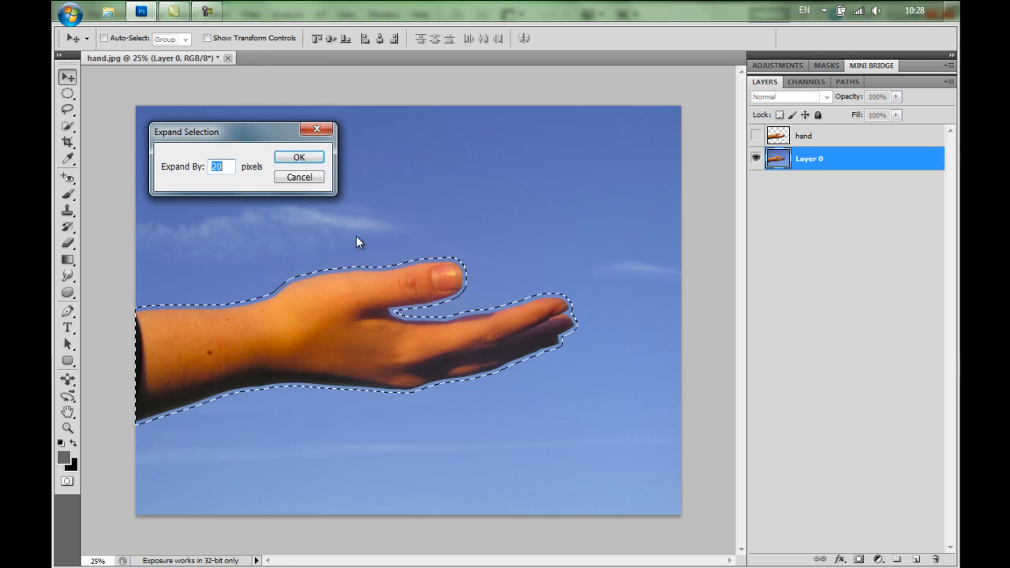
click(298, 158)
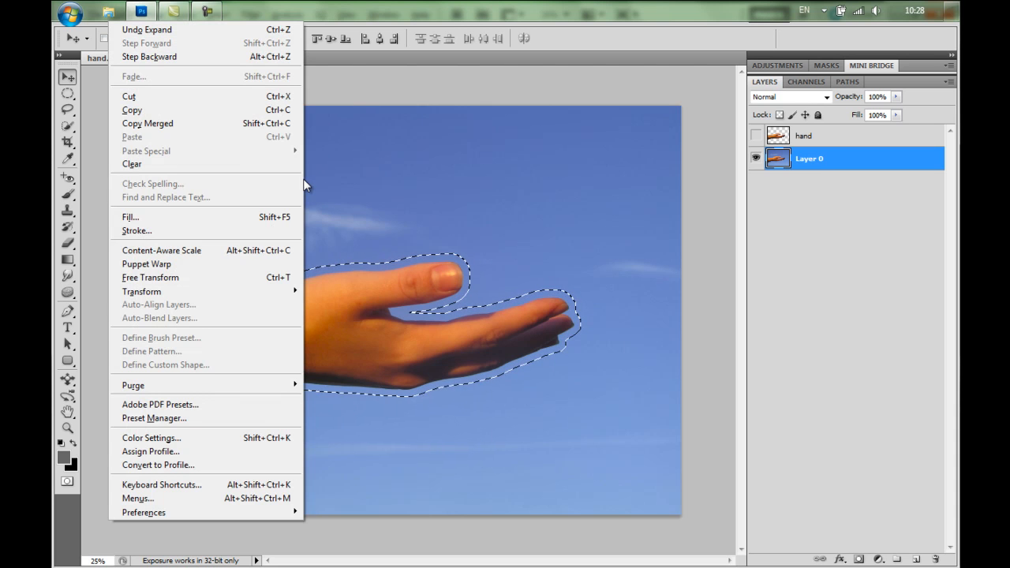
mouse_move(170, 278)
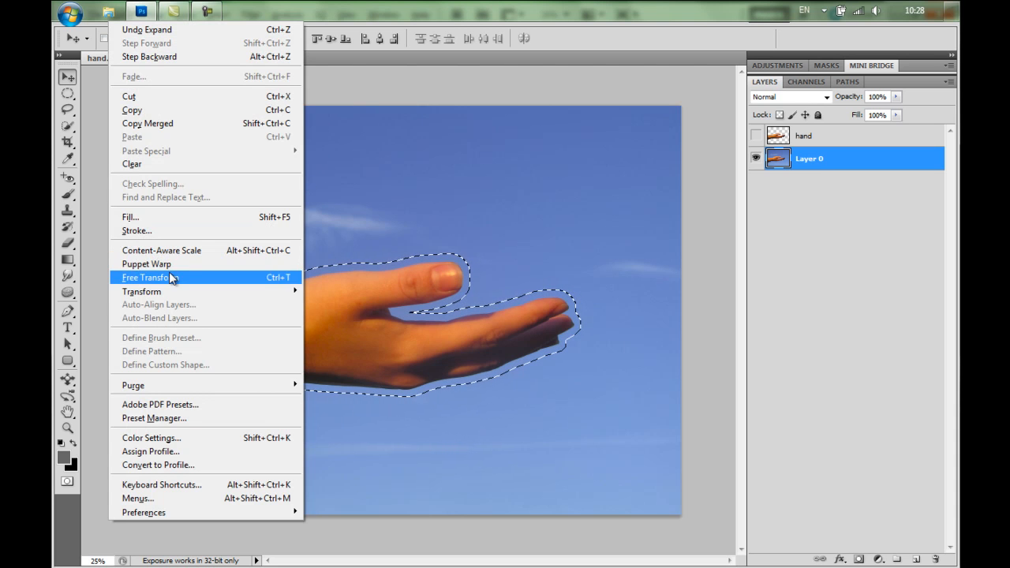
- Fill the selected hand area on Layer 0 with Content-Aware sky
click(129, 216)
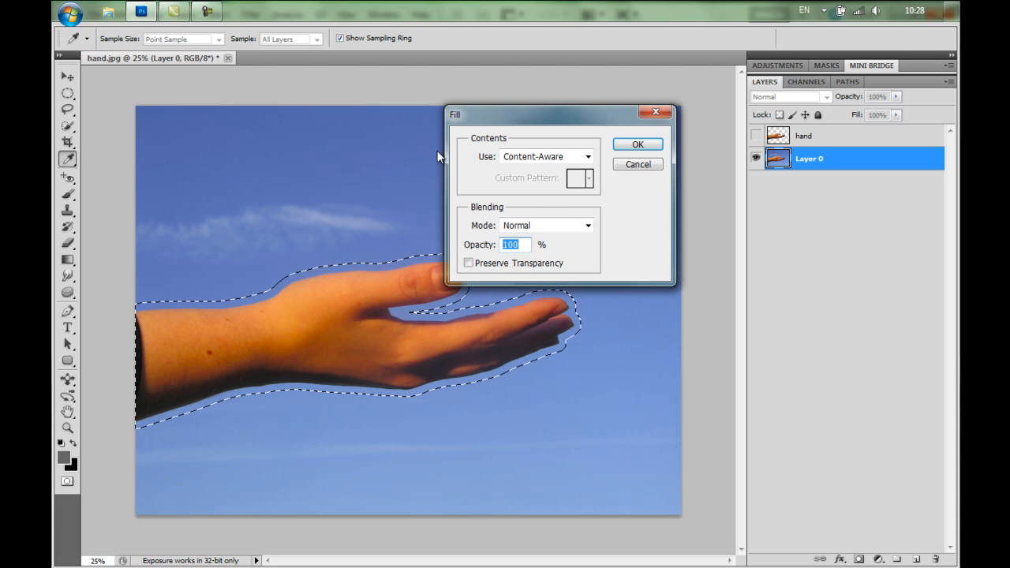
click(588, 156)
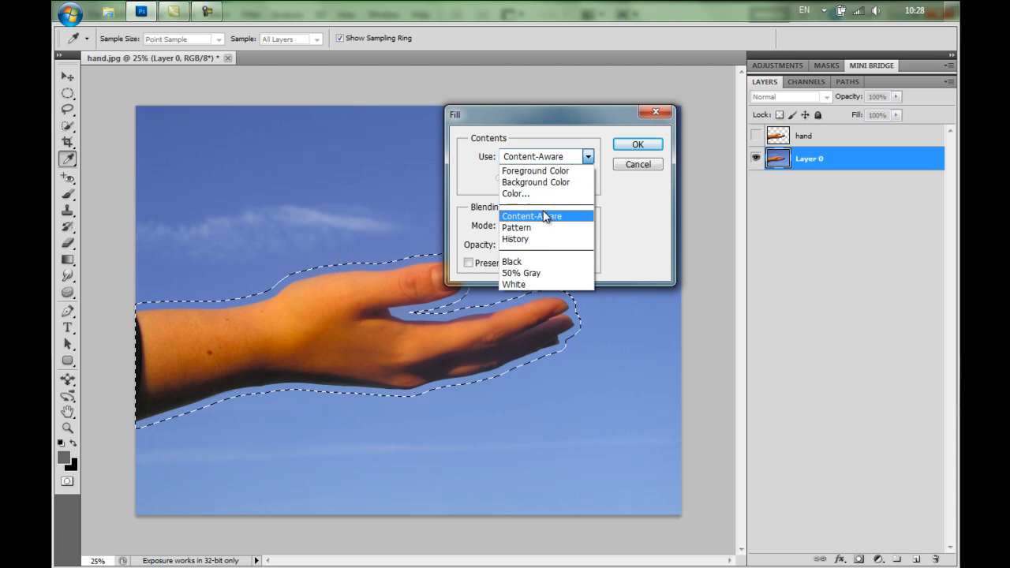
click(530, 215)
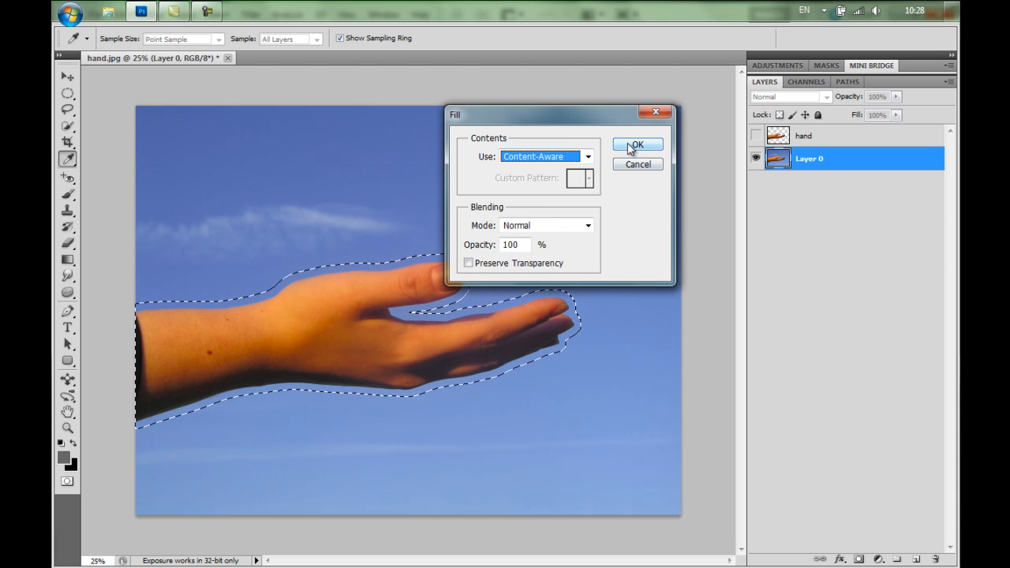
click(636, 145)
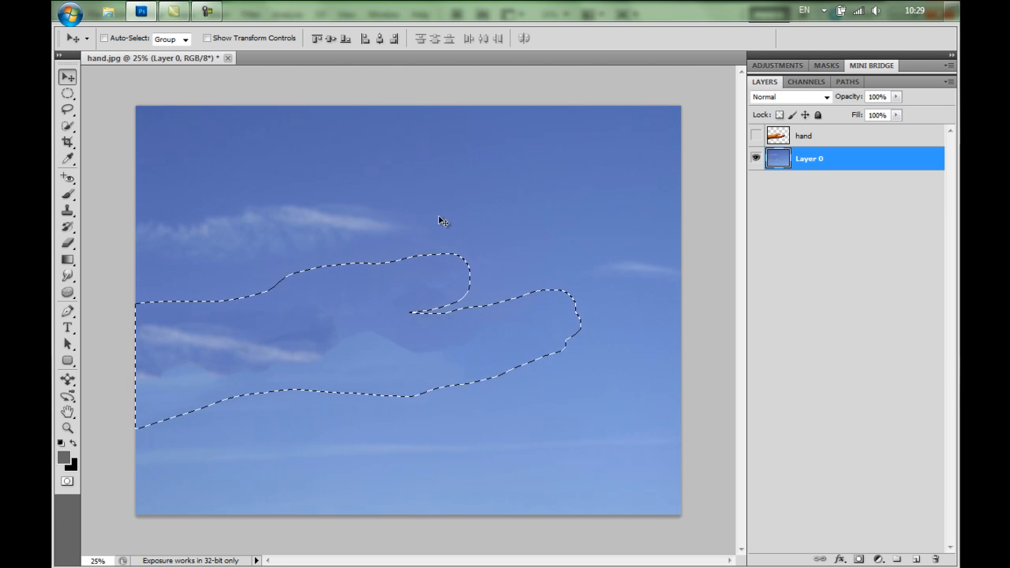
mouse_move(357, 191)
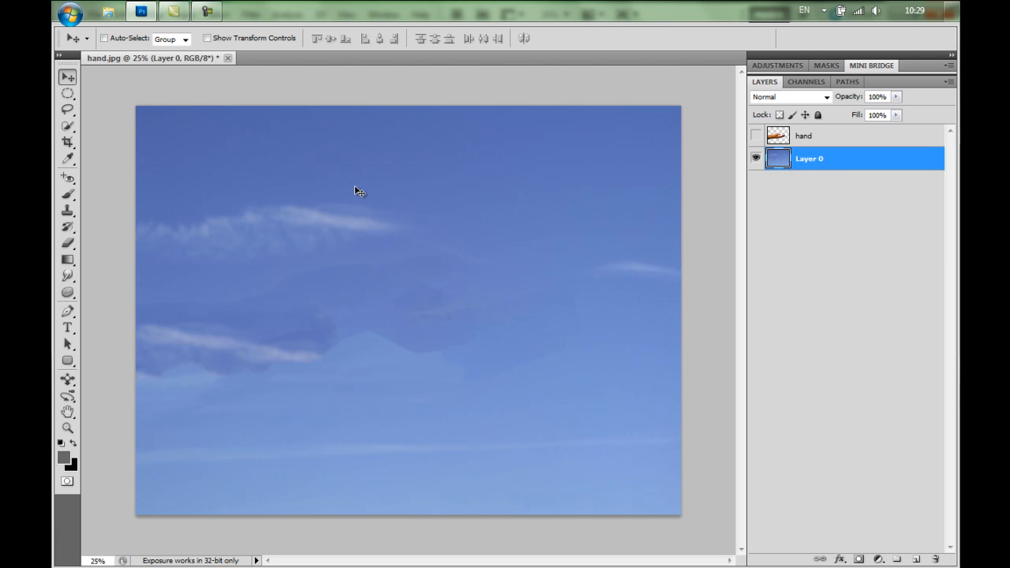
mouse_move(575, 120)
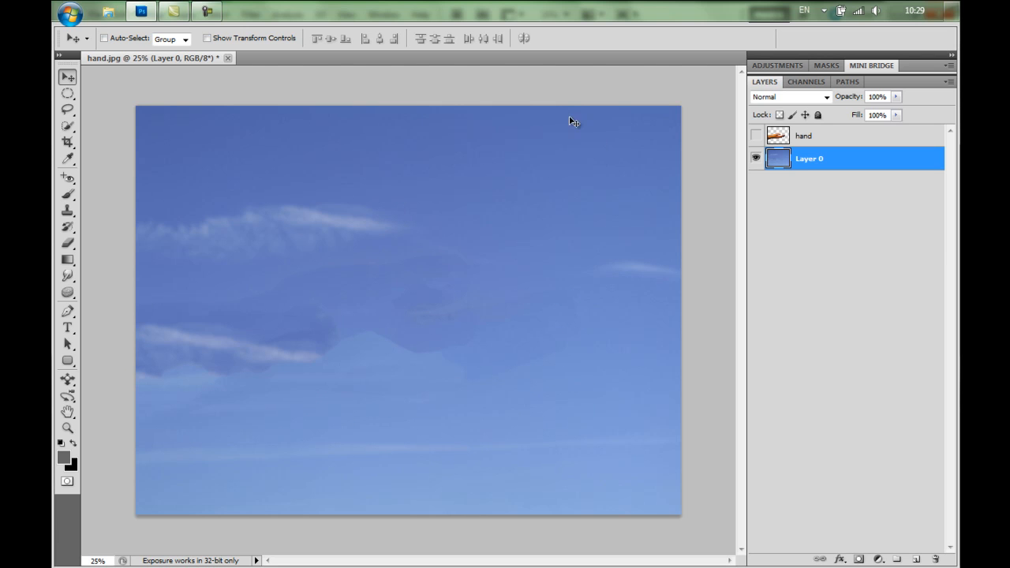
- Show the hand layer again and make it the active layer
click(754, 135)
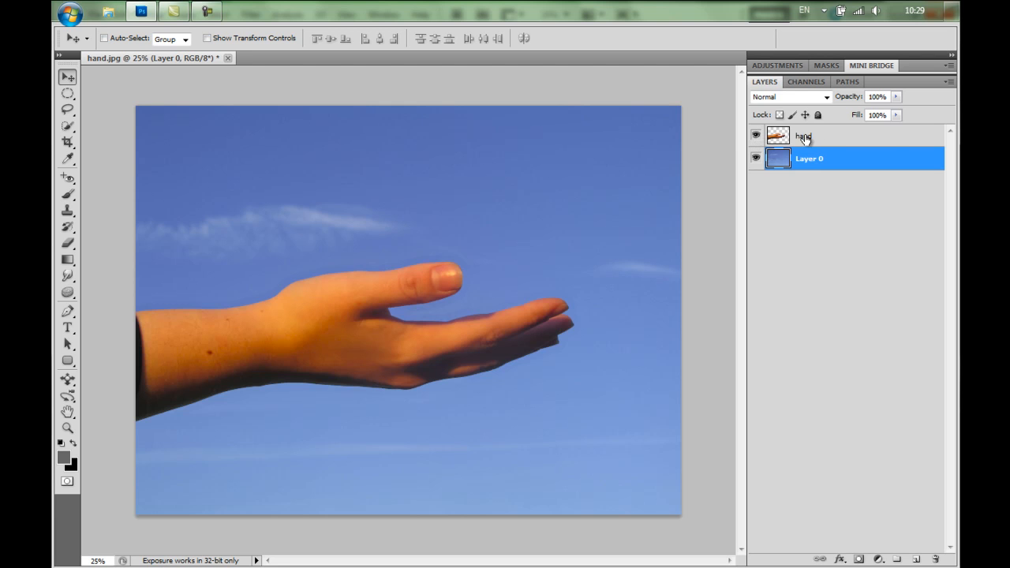
click(806, 136)
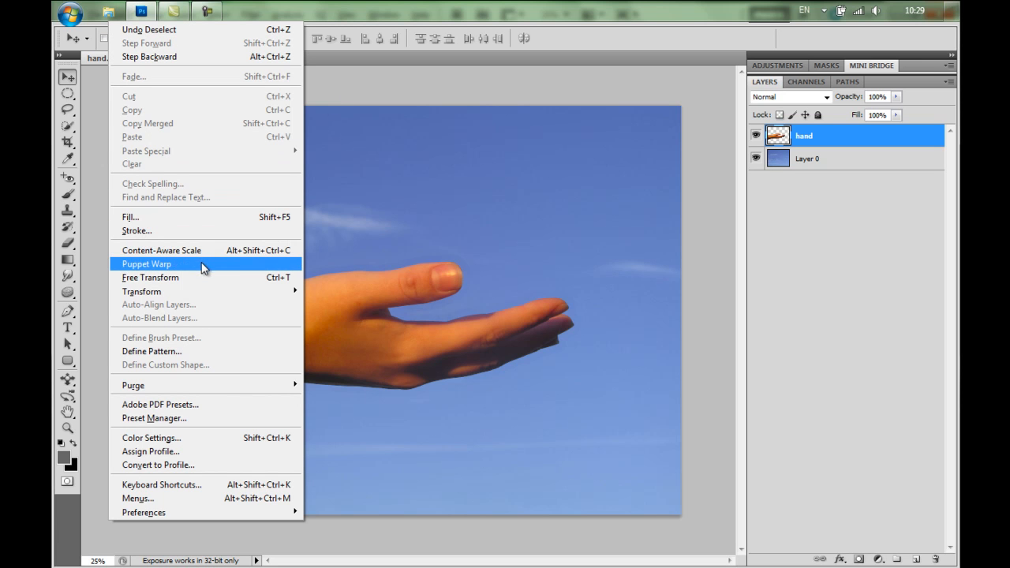
- Start Puppet Warp on the hand, trying denser and sparser meshes before settling on Normal density
click(145, 263)
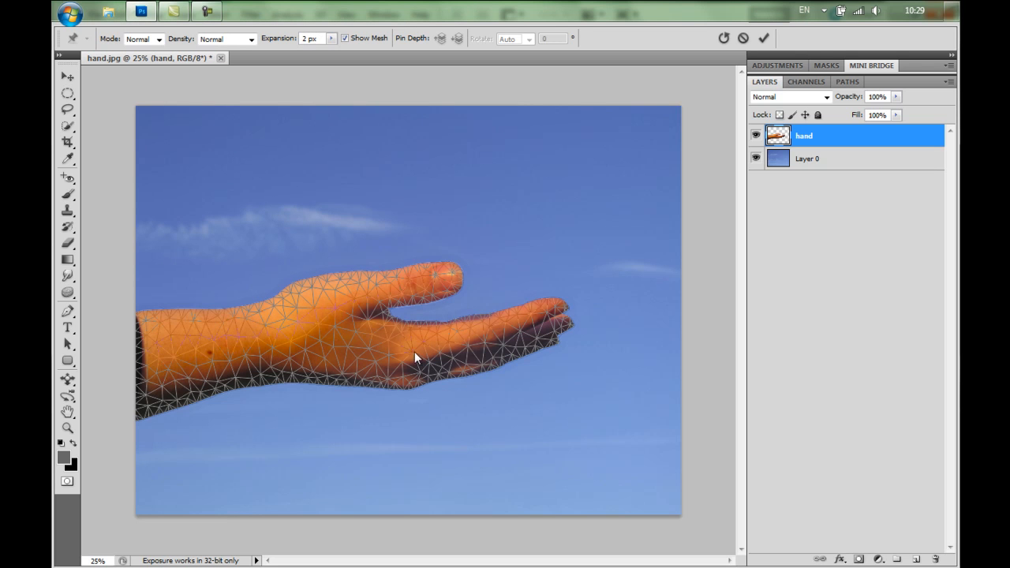
mouse_move(299, 284)
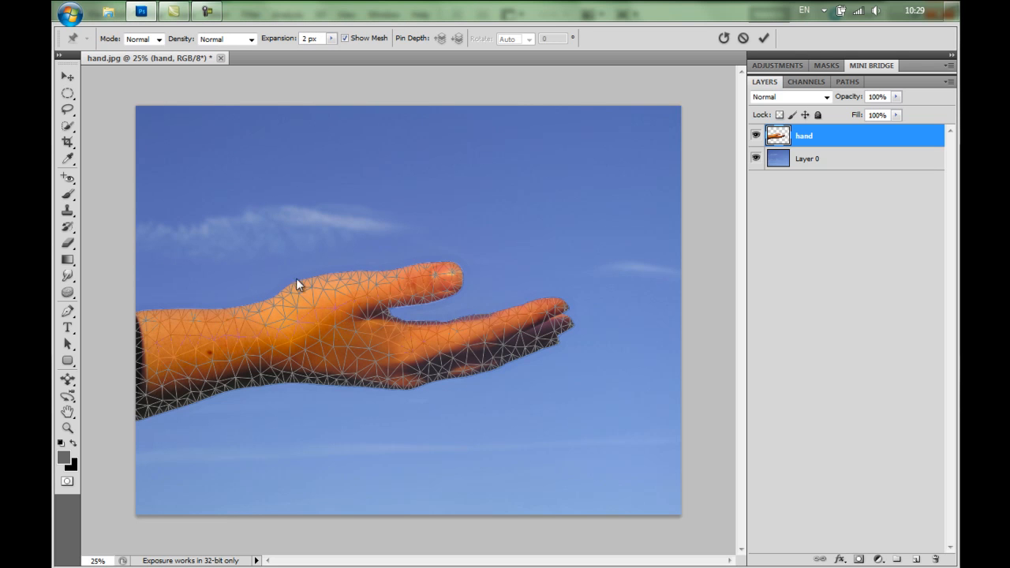
click(142, 38)
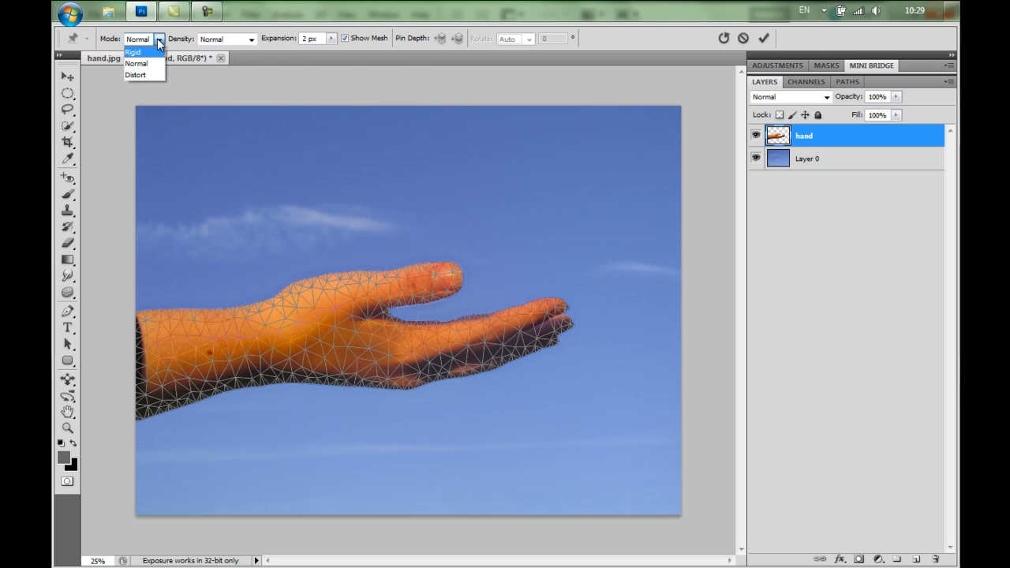
click(252, 38)
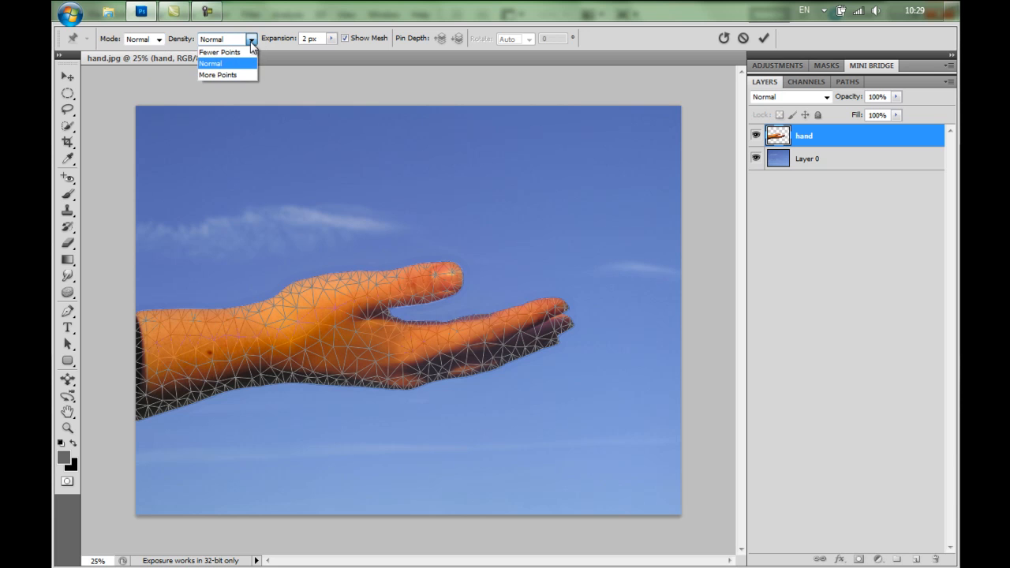
click(218, 74)
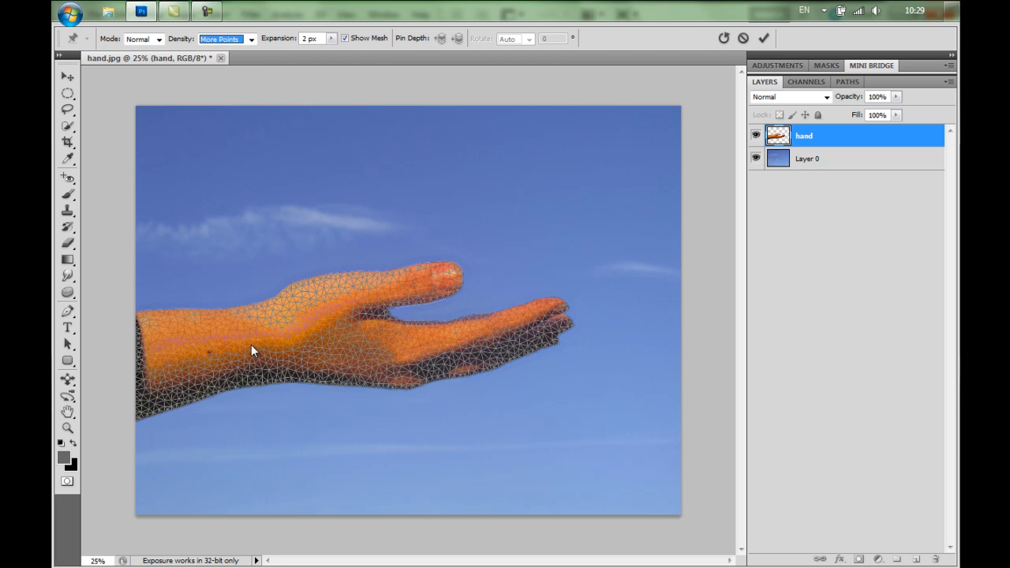
click(251, 38)
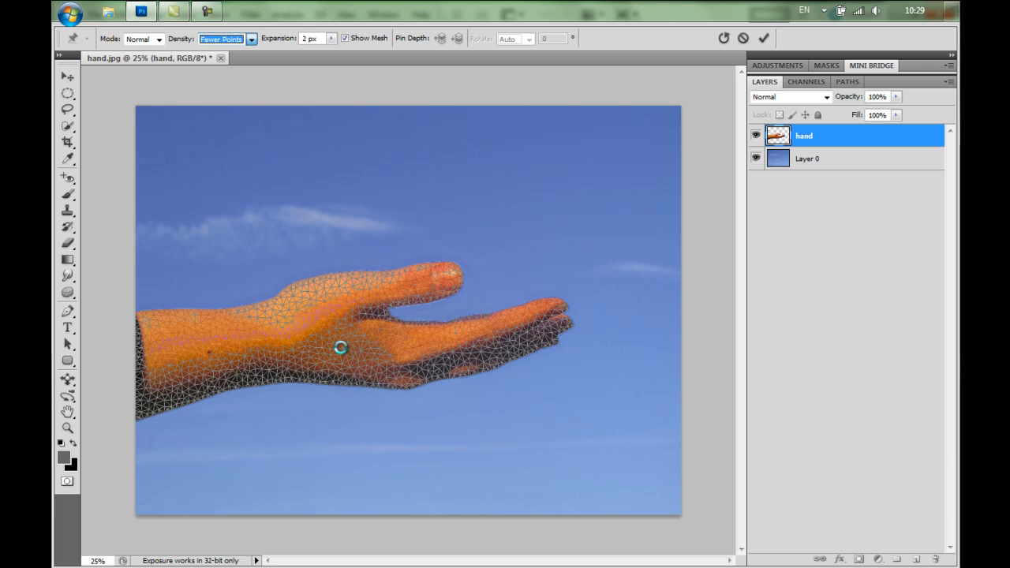
click(251, 38)
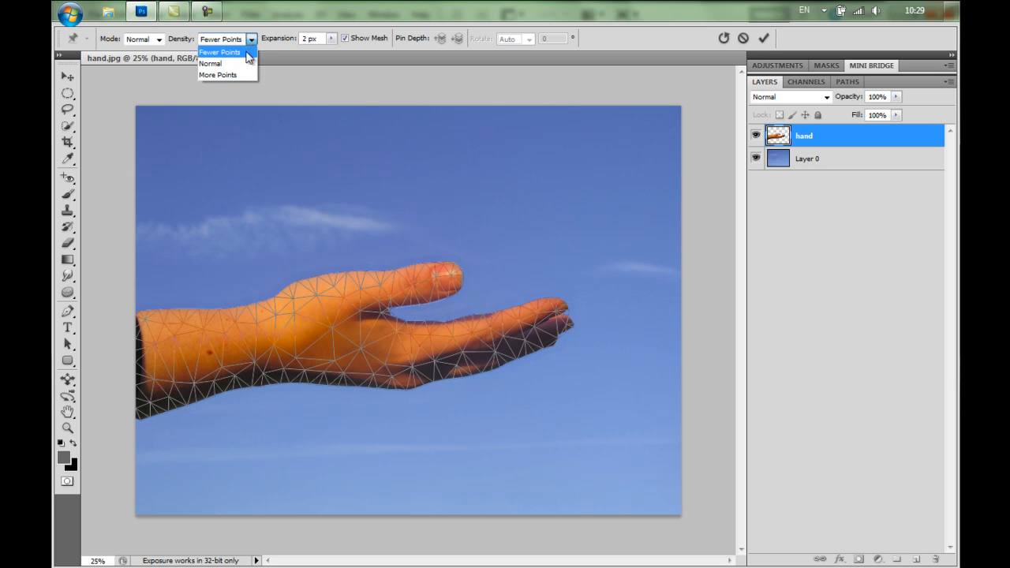
click(210, 64)
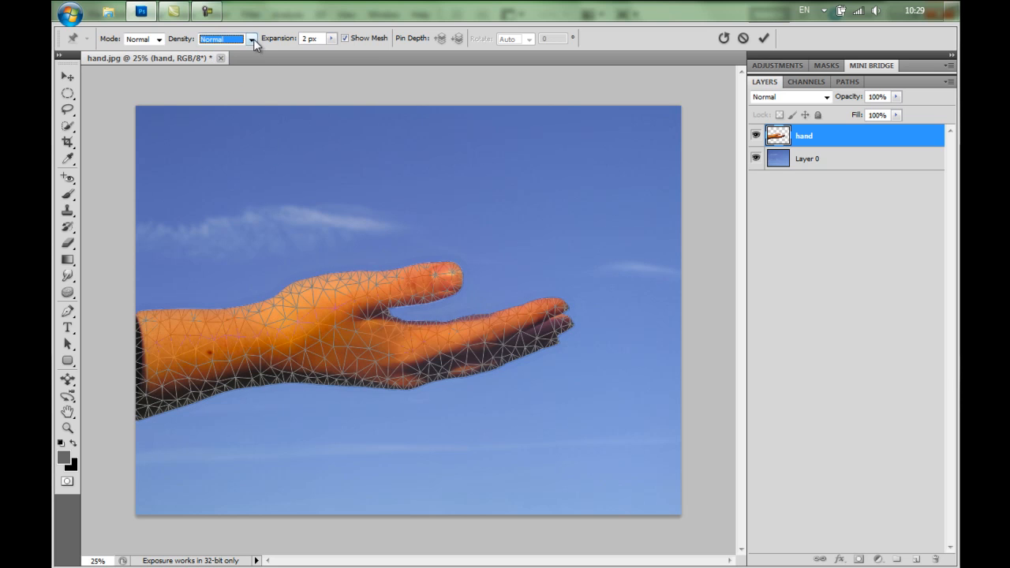
click(249, 38)
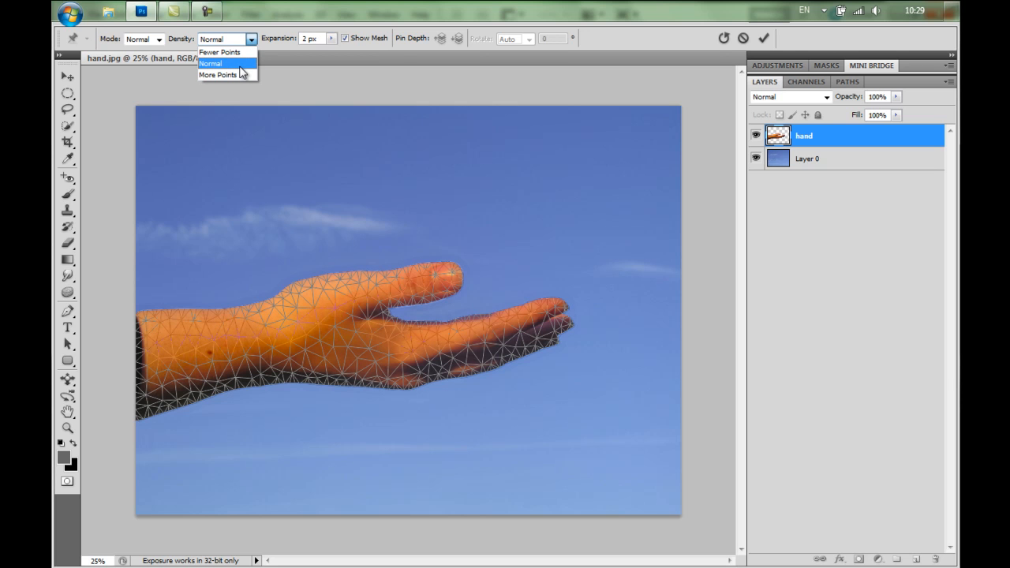
mouse_move(356, 64)
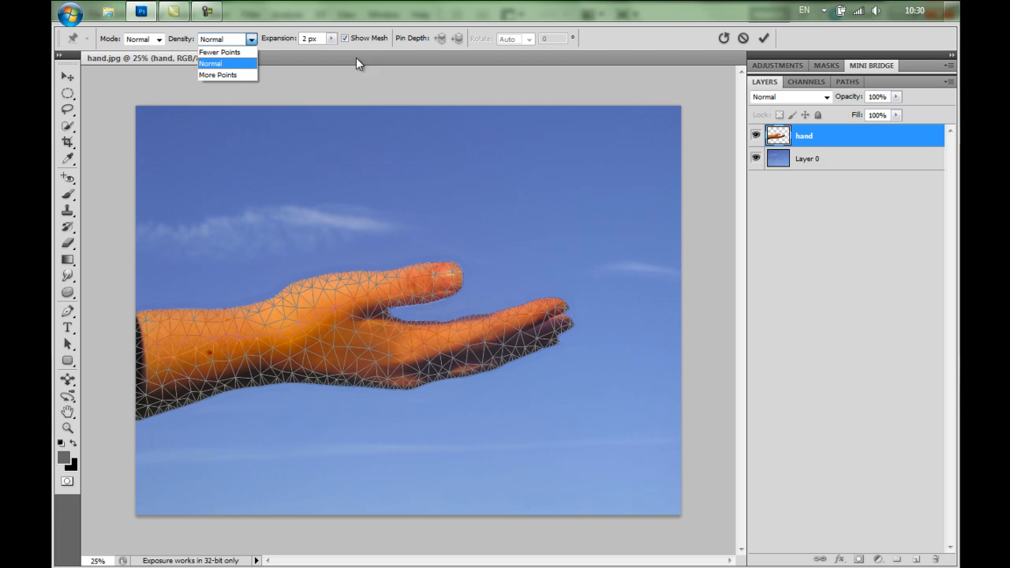
click(210, 63)
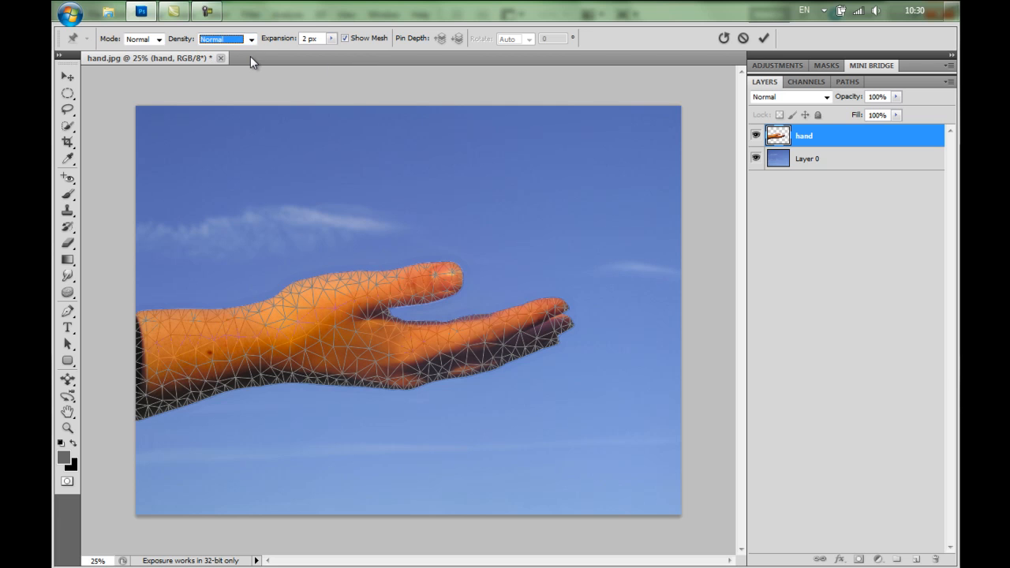
mouse_move(304, 46)
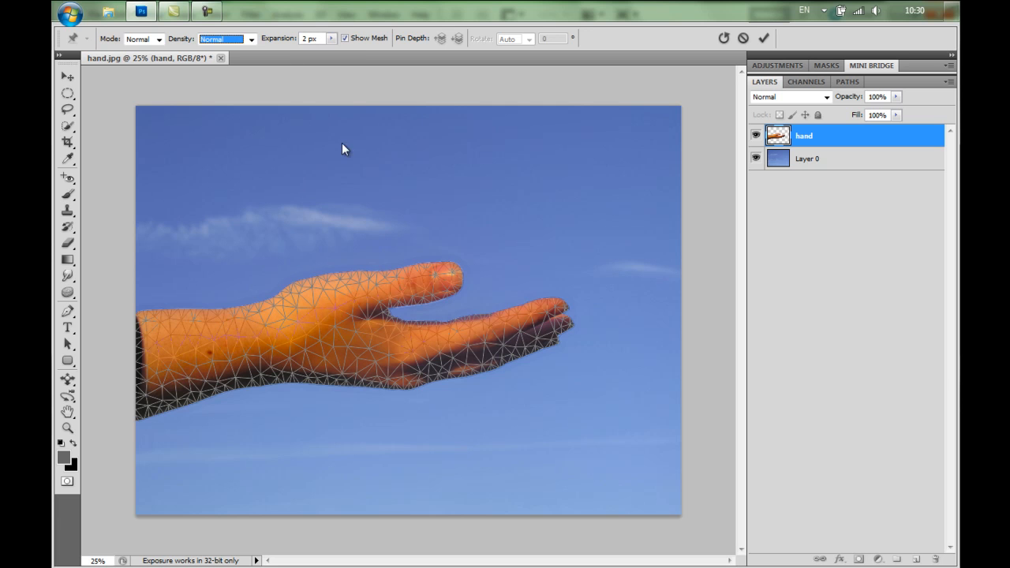
mouse_move(164, 417)
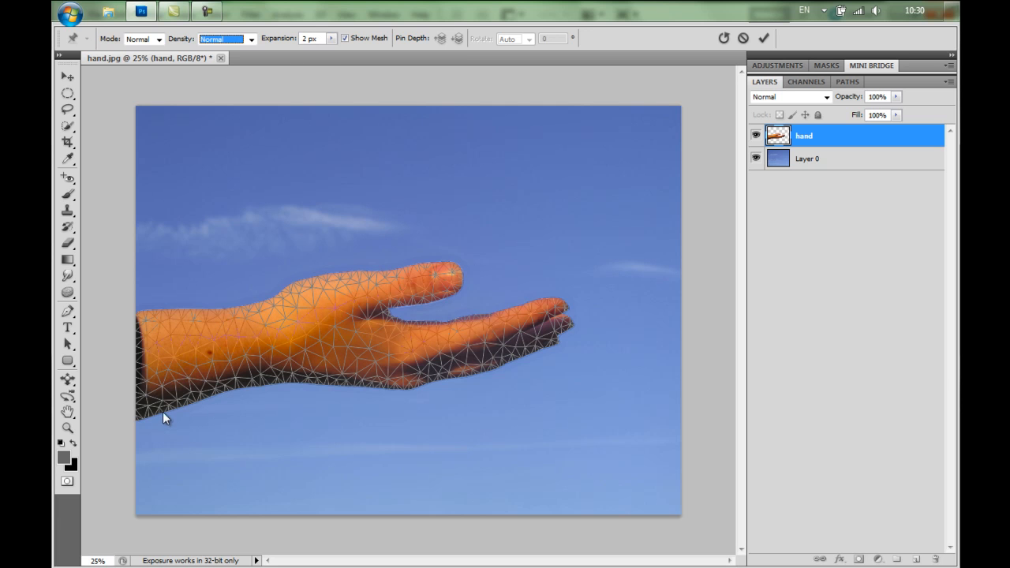
mouse_move(202, 404)
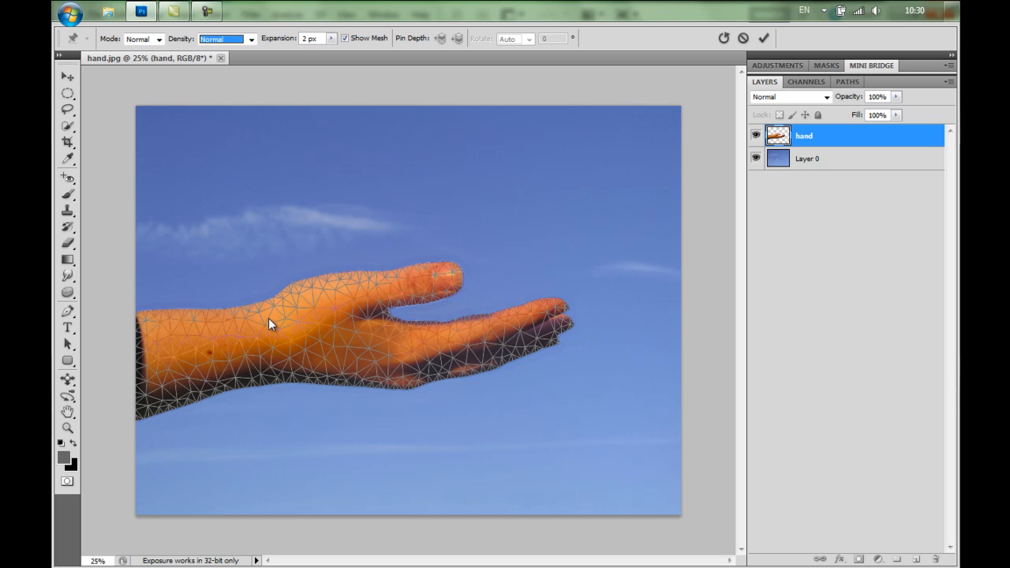
mouse_move(329, 339)
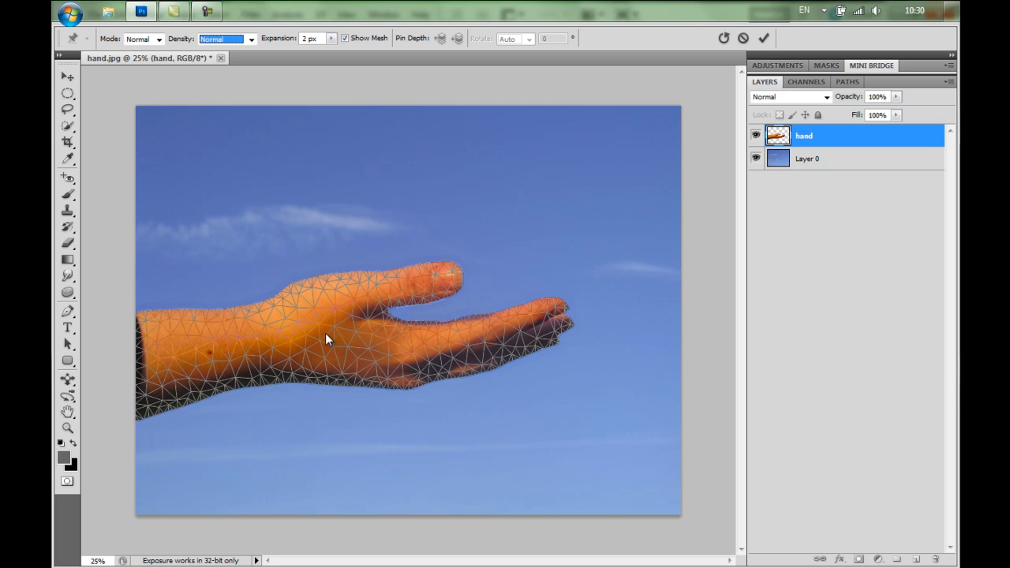
mouse_move(299, 229)
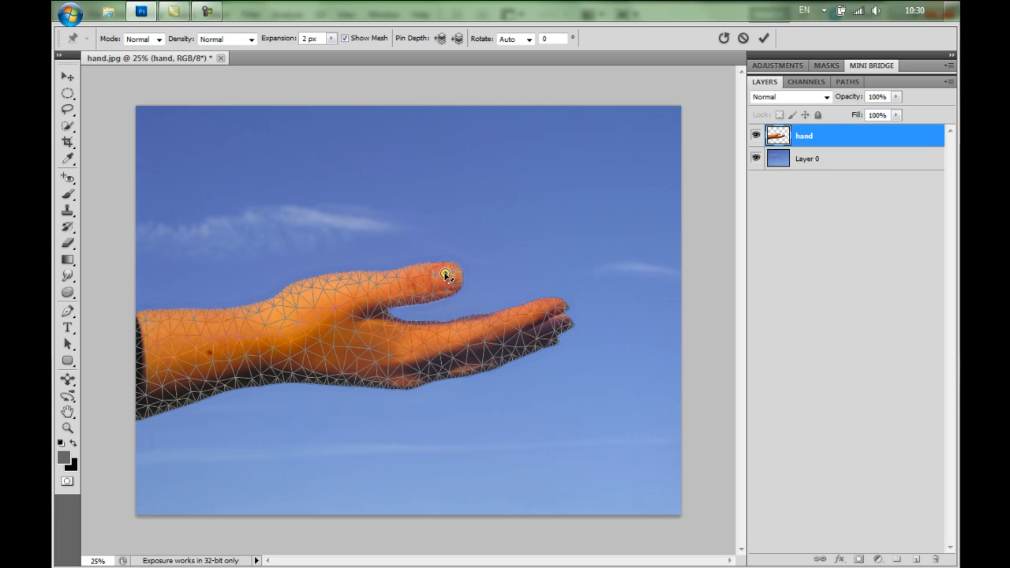
mouse_move(367, 281)
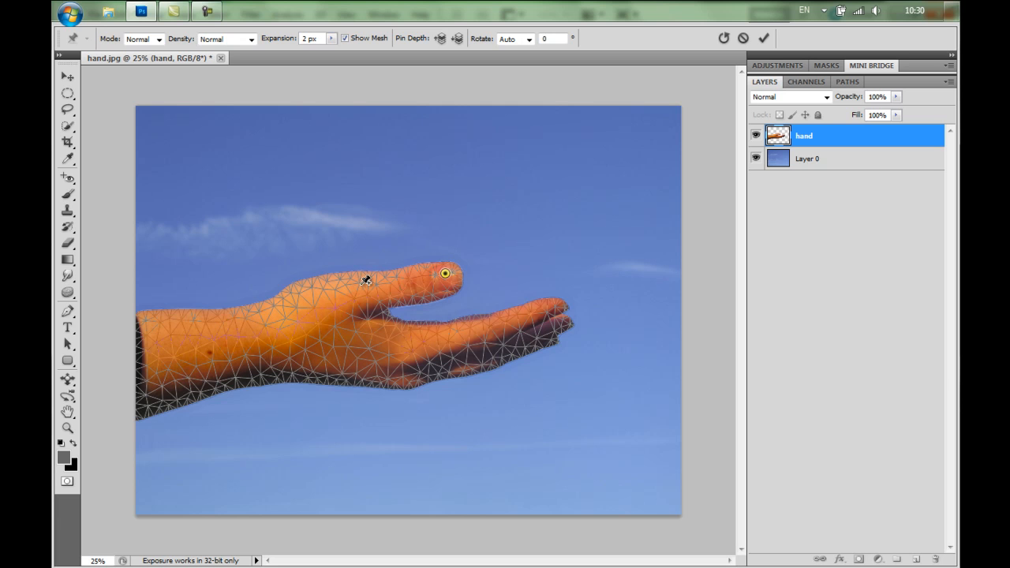
mouse_move(394, 277)
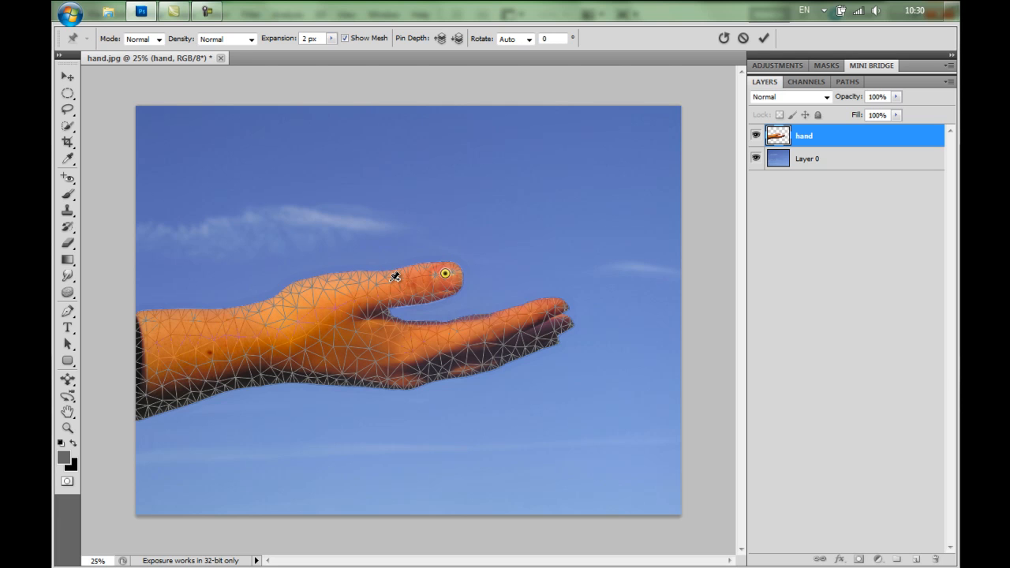
mouse_move(401, 278)
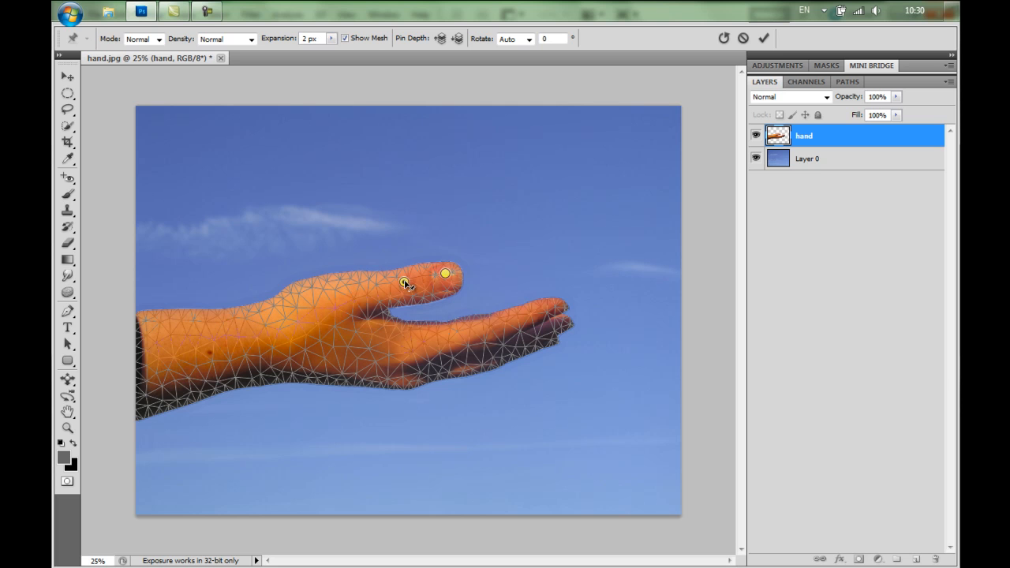
- Place pins on the index finger, the lower fingertip and another point of the hand mesh
click(404, 281)
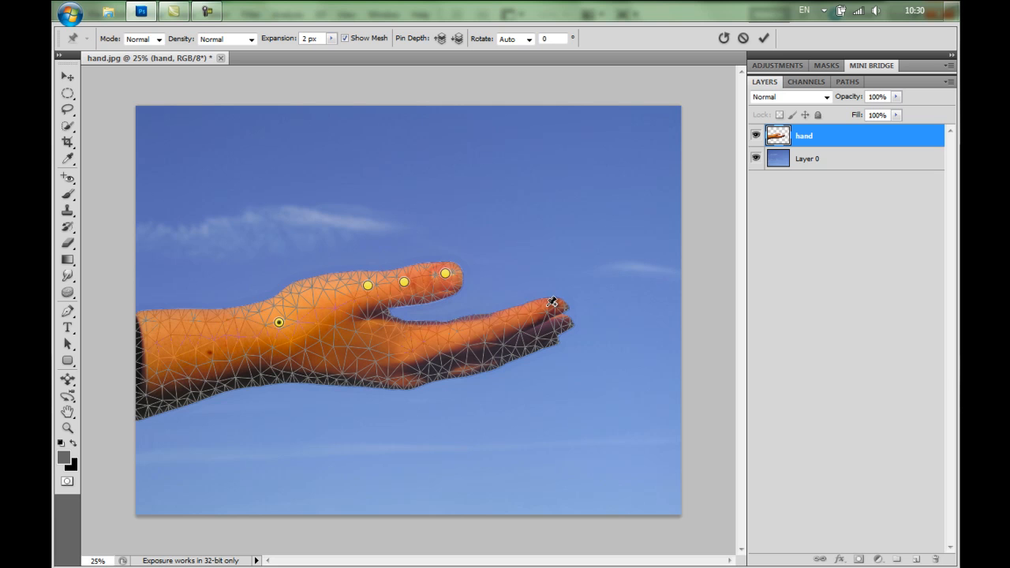
click(547, 303)
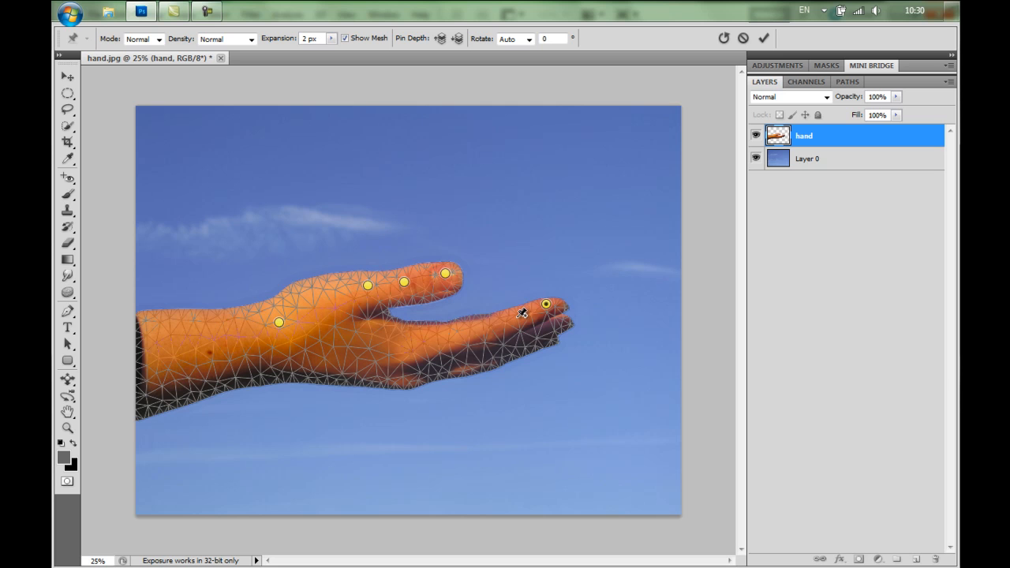
mouse_move(533, 306)
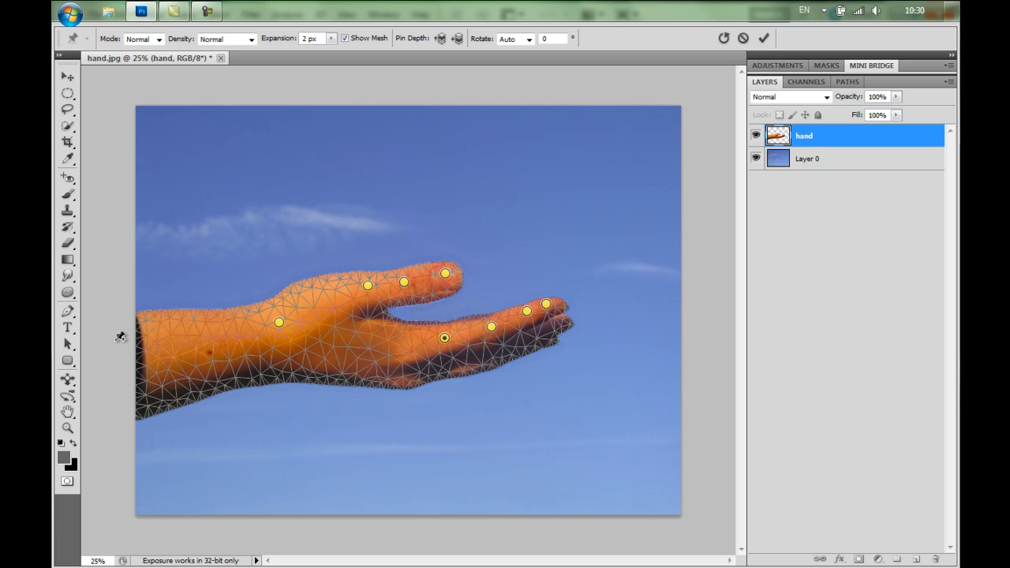
mouse_move(155, 335)
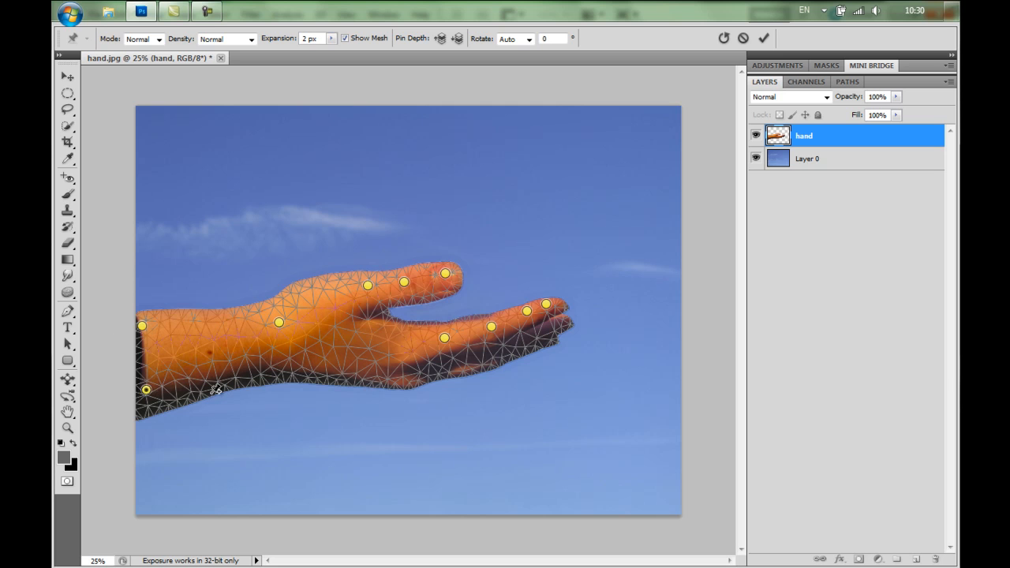
mouse_move(395, 322)
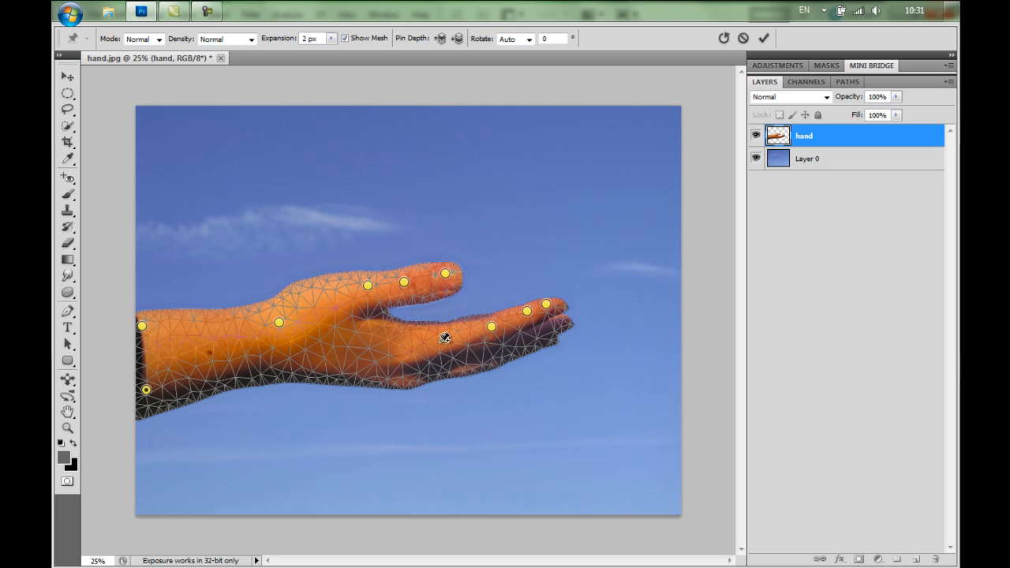
click(514, 38)
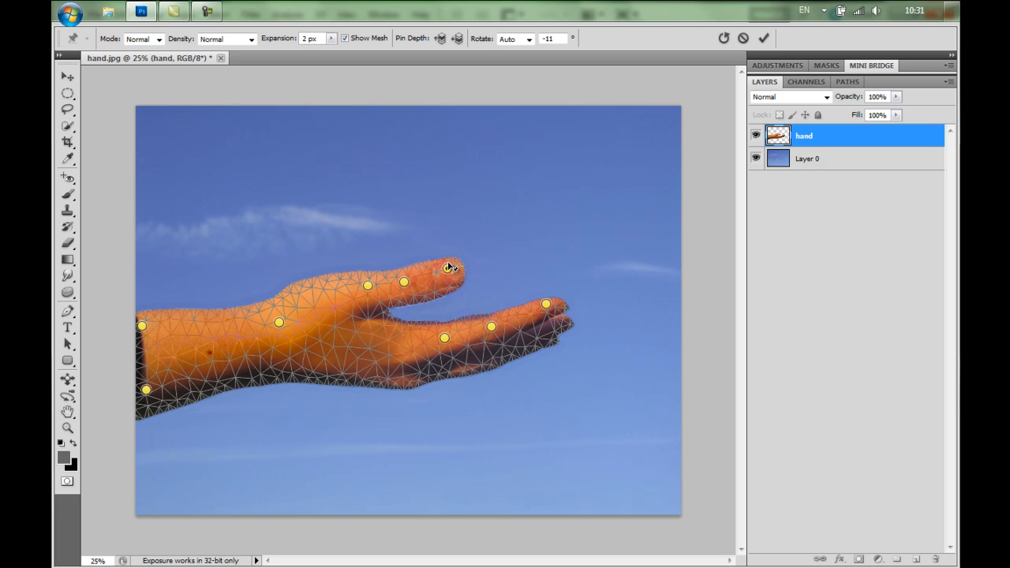
- Drag the fingertip pins to bend the index finger up and curl it down into a ring
drag(449, 269, 439, 237)
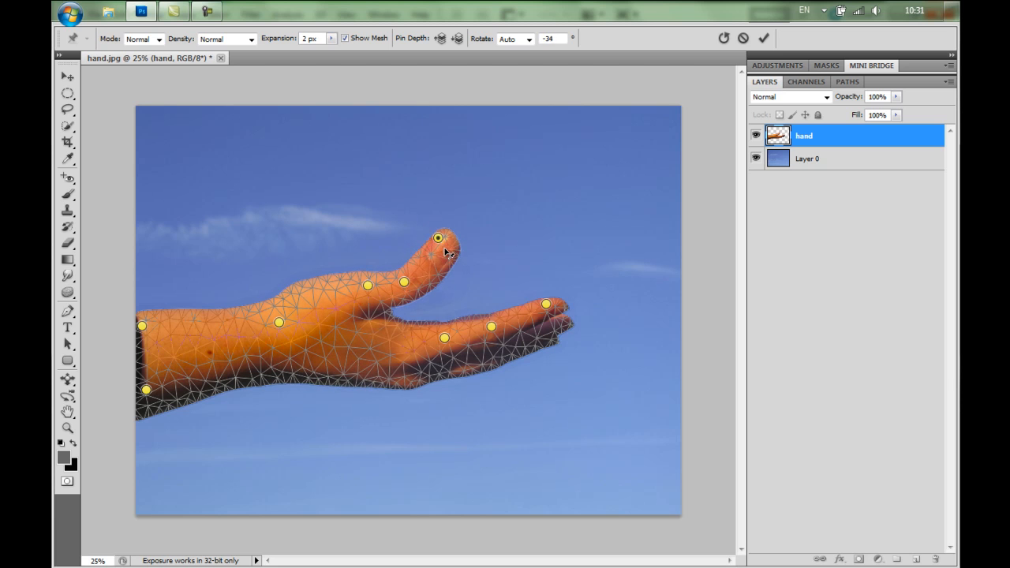
drag(439, 237, 450, 265)
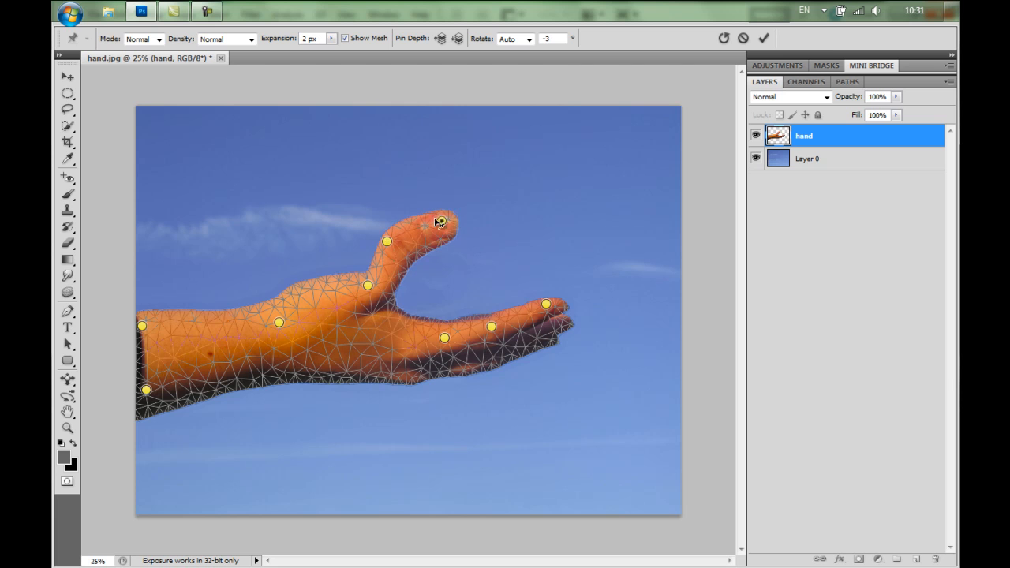
drag(544, 304, 503, 250)
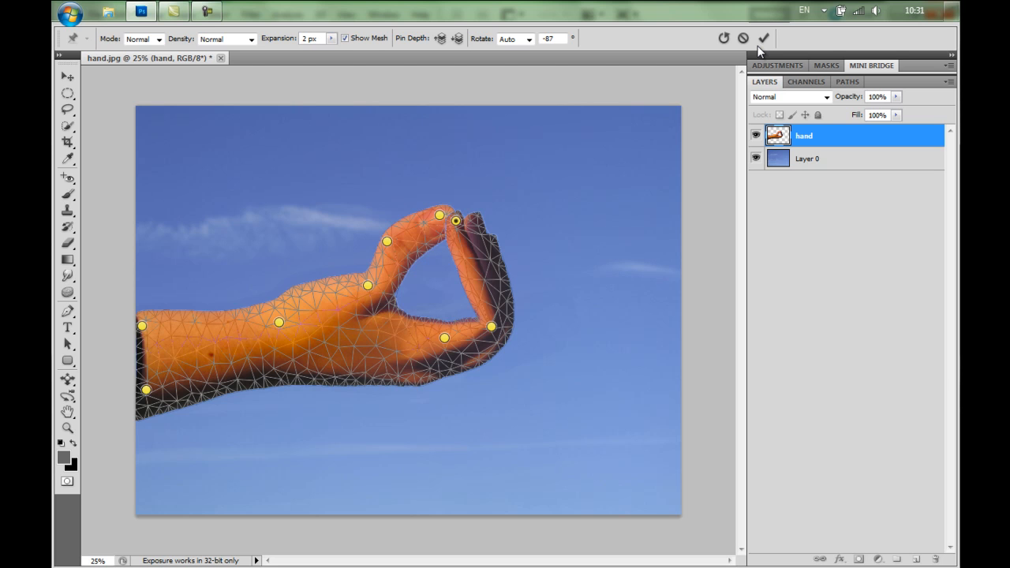
mouse_move(742, 60)
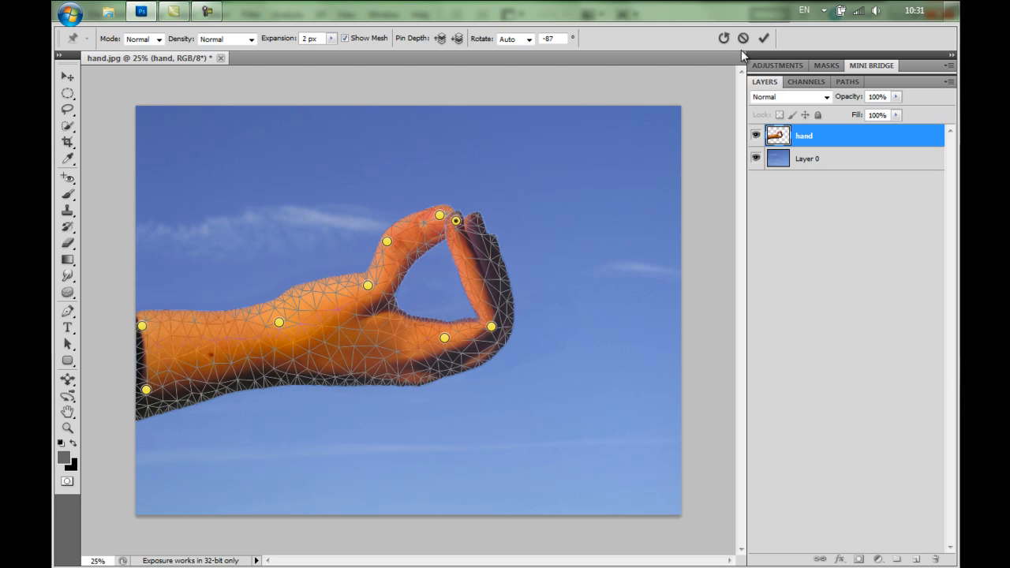
- Cancel the finger warp to flatten the hand, then convert the hand layer to a smart object
click(763, 38)
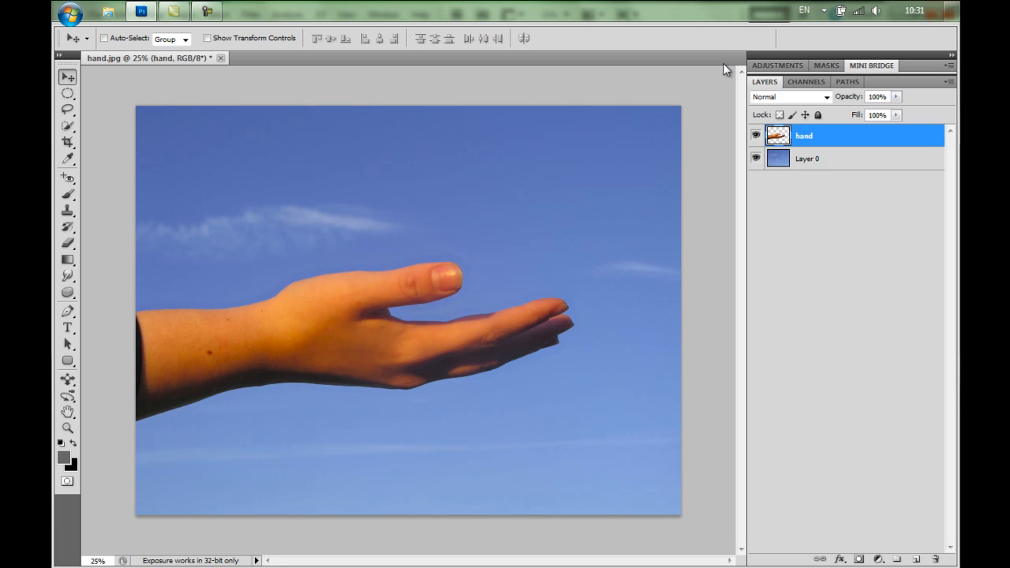
mouse_move(831, 142)
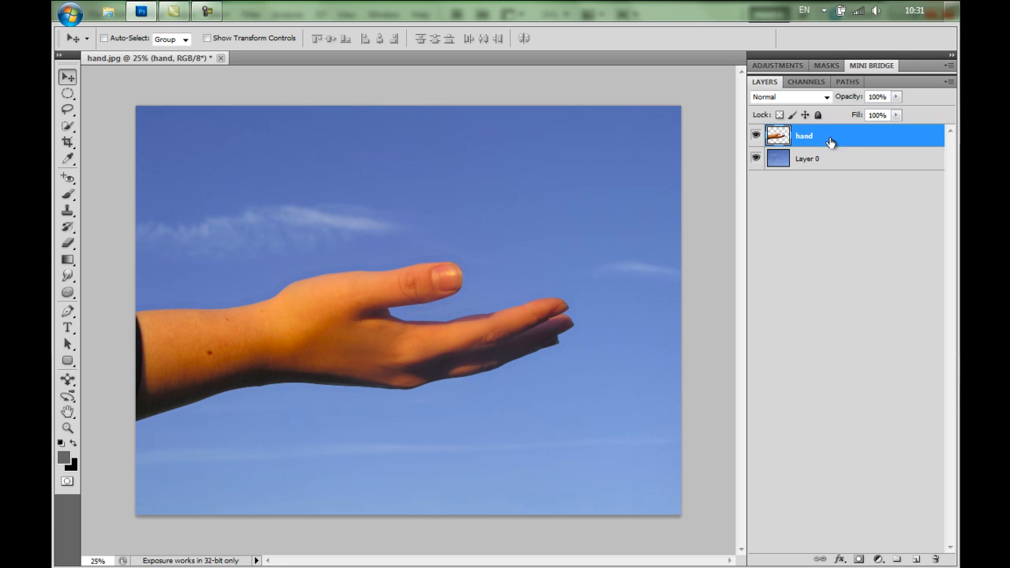
mouse_move(853, 138)
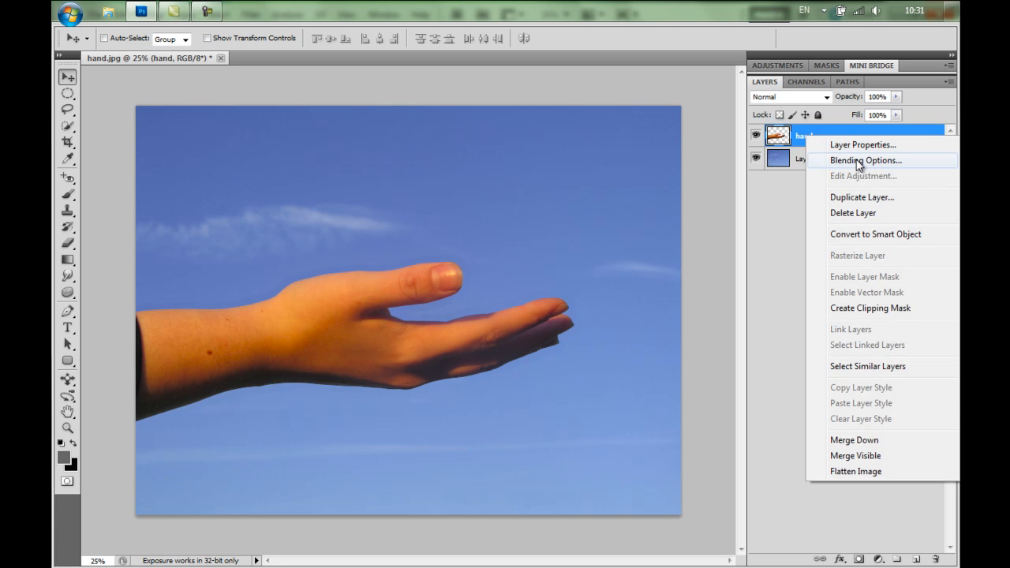
click(875, 233)
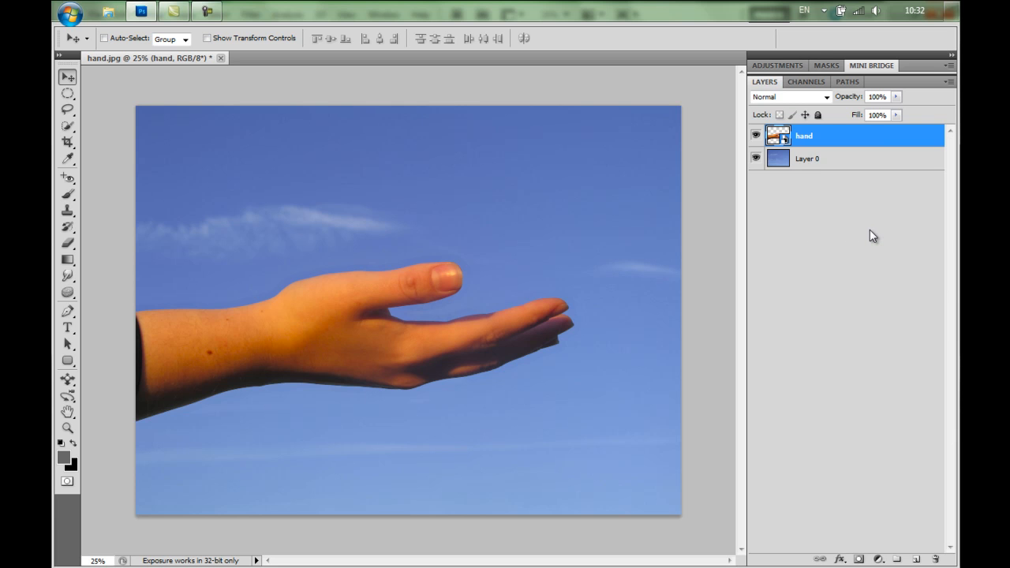
mouse_move(804, 142)
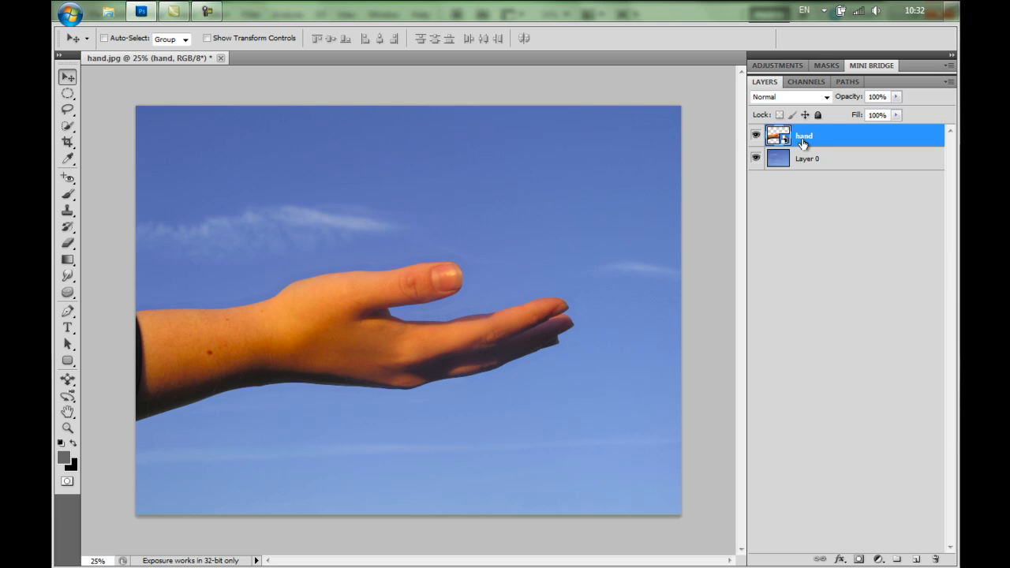
mouse_move(126, 56)
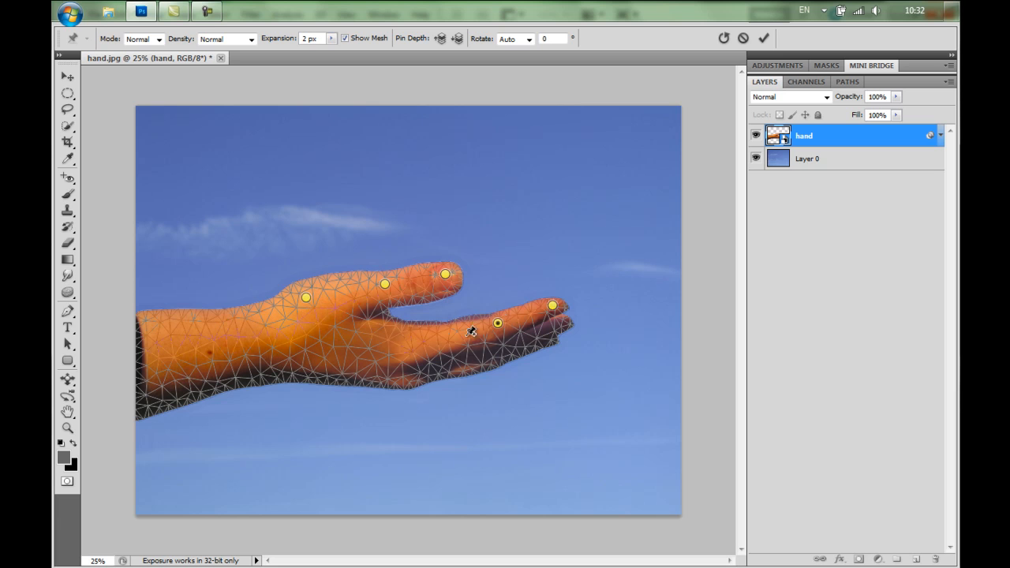
- Place a Puppet Warp pin on the hand mesh near the fingers
drag(471, 331, 445, 335)
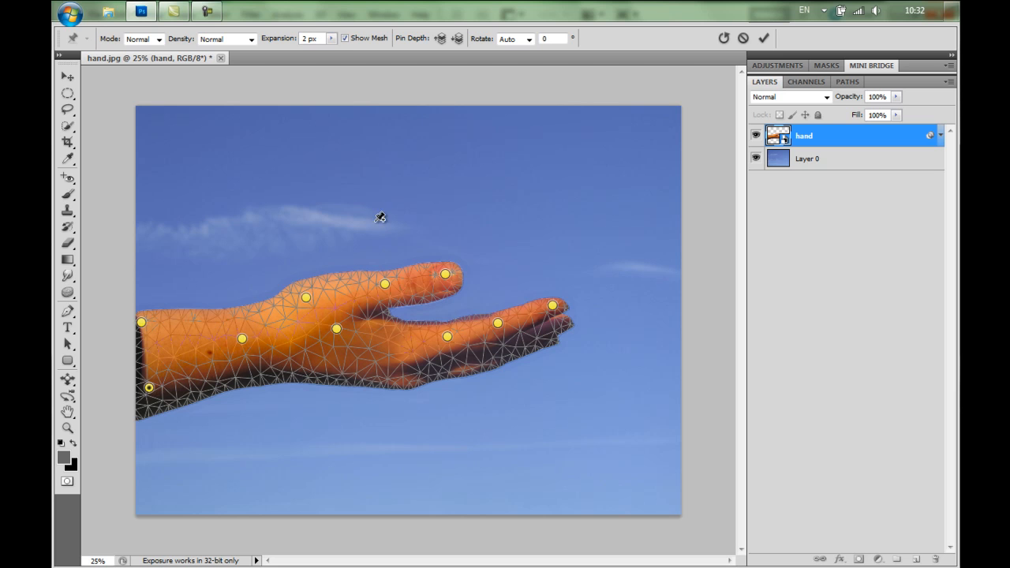
mouse_move(435, 245)
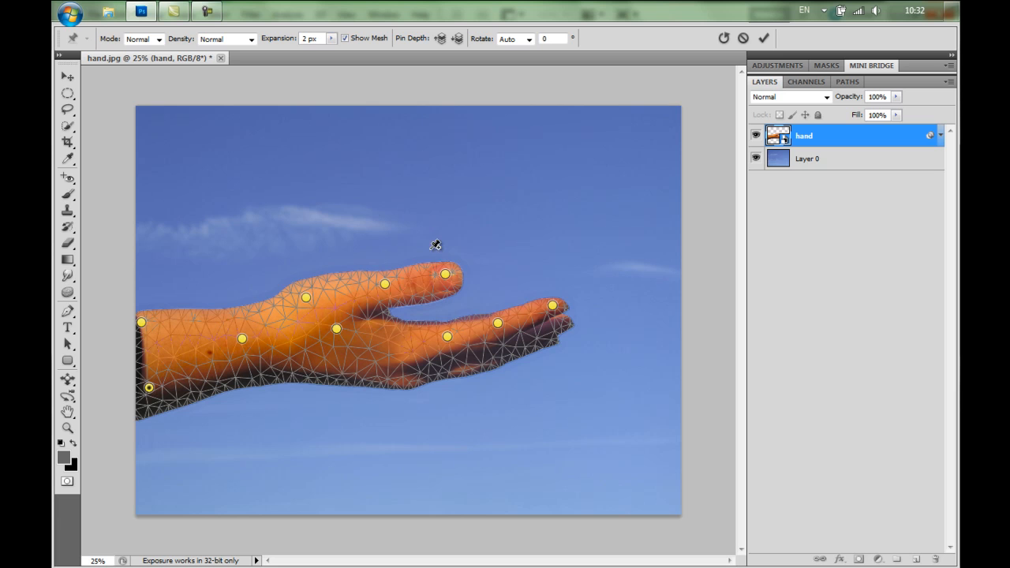
mouse_move(434, 268)
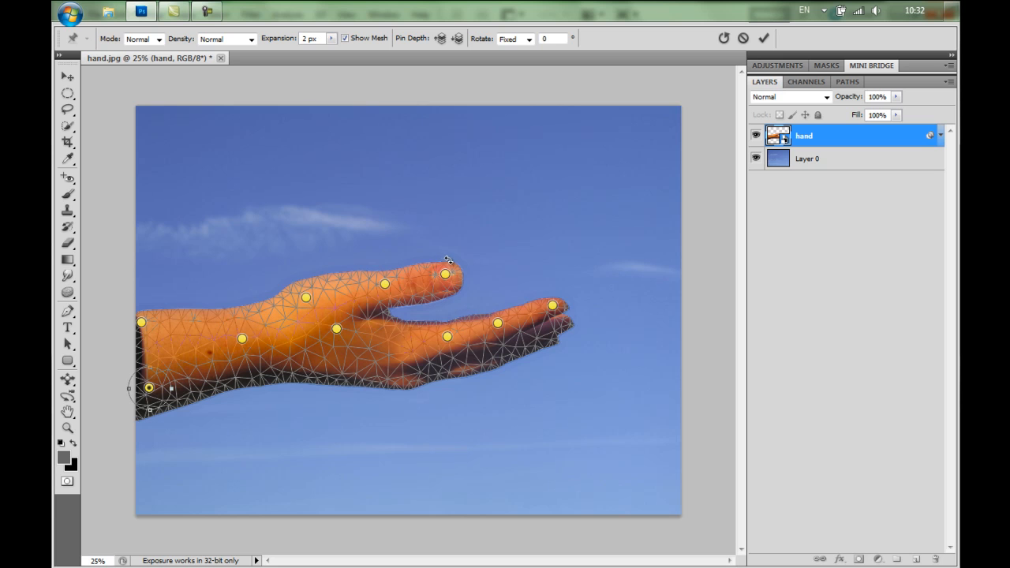
mouse_move(450, 262)
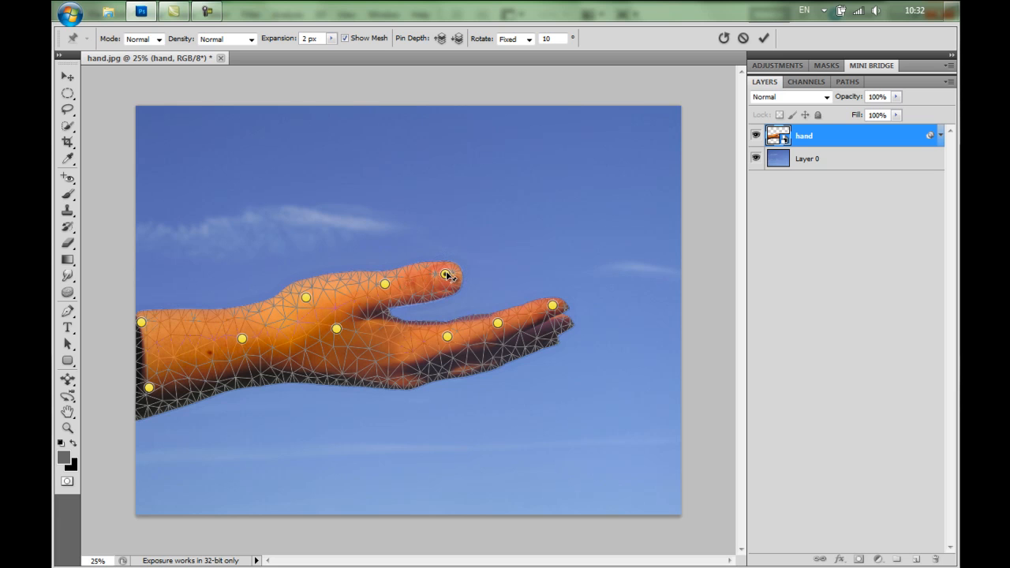
- Drag the upper and lower fingertip pins so both fingers curl and meet in a ring
drag(450, 275, 444, 253)
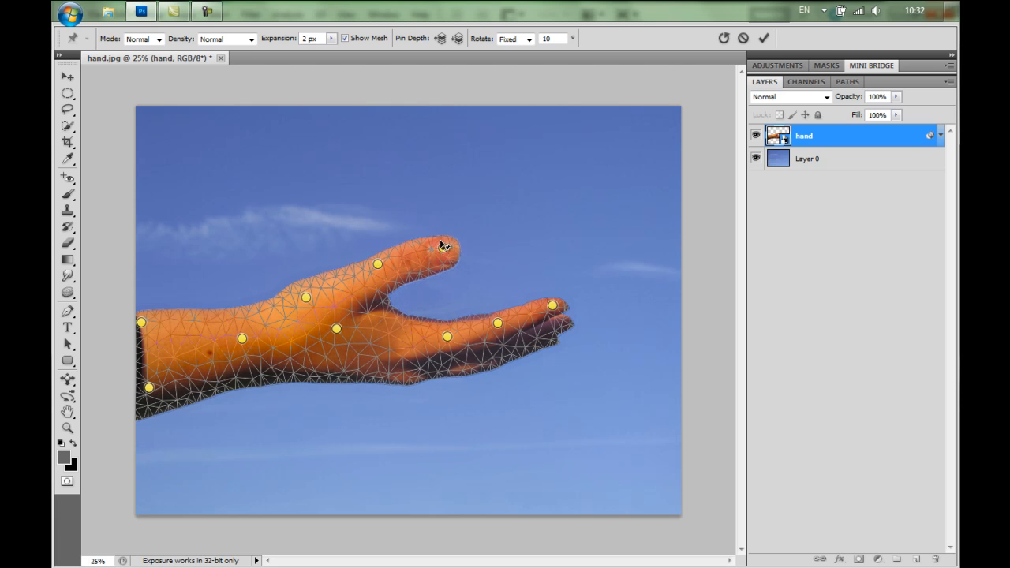
drag(449, 245, 433, 225)
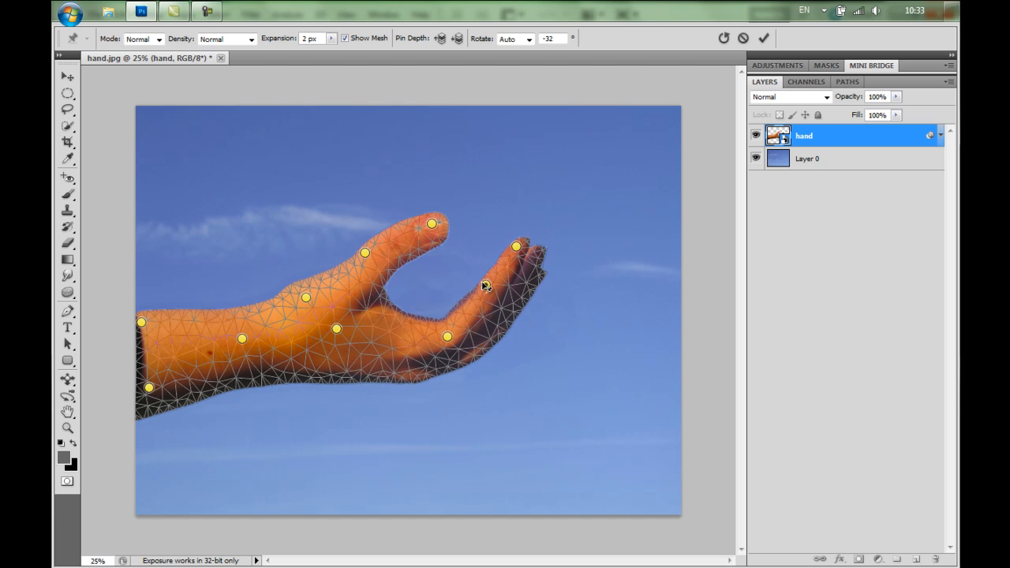
drag(515, 246, 498, 231)
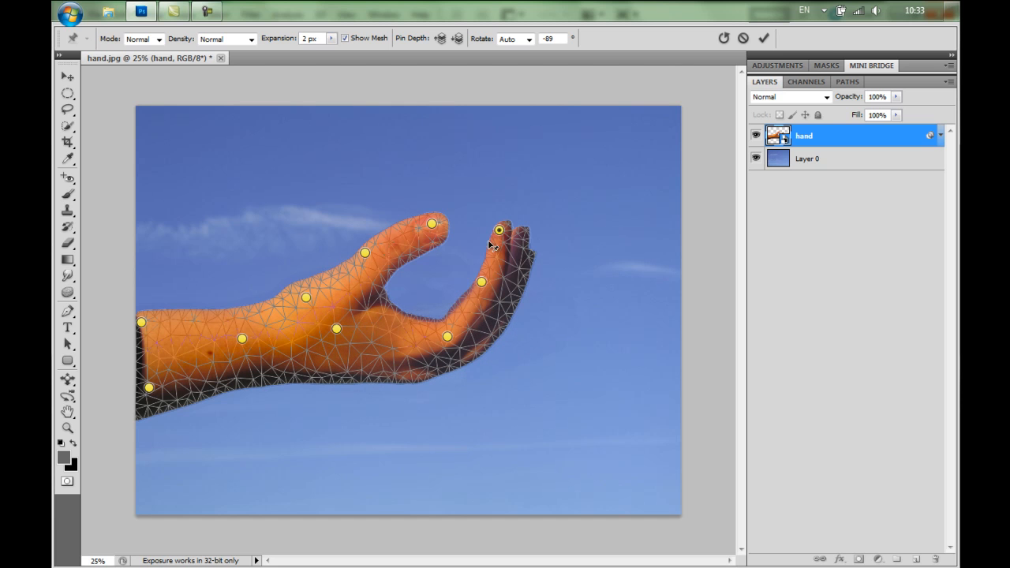
drag(499, 230, 465, 224)
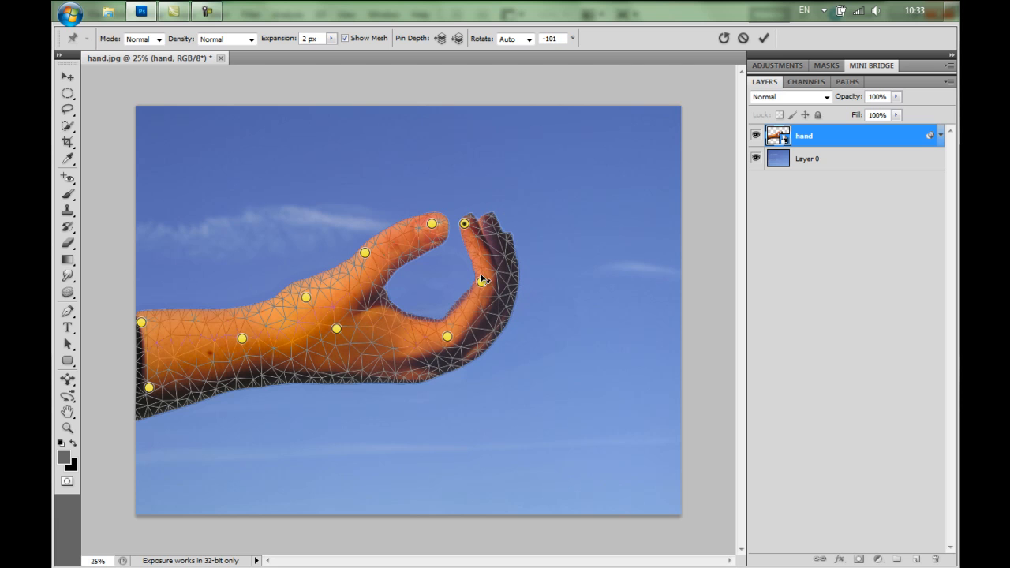
drag(445, 338, 482, 281)
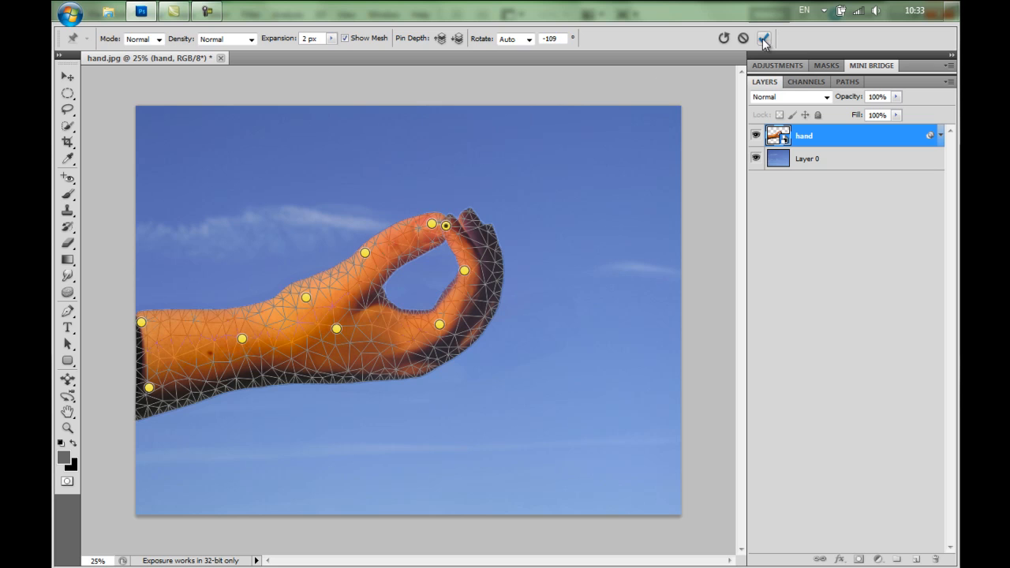
- Commit the ring warp as a Puppet Warp smart filter, then reopen it with its pins
click(764, 38)
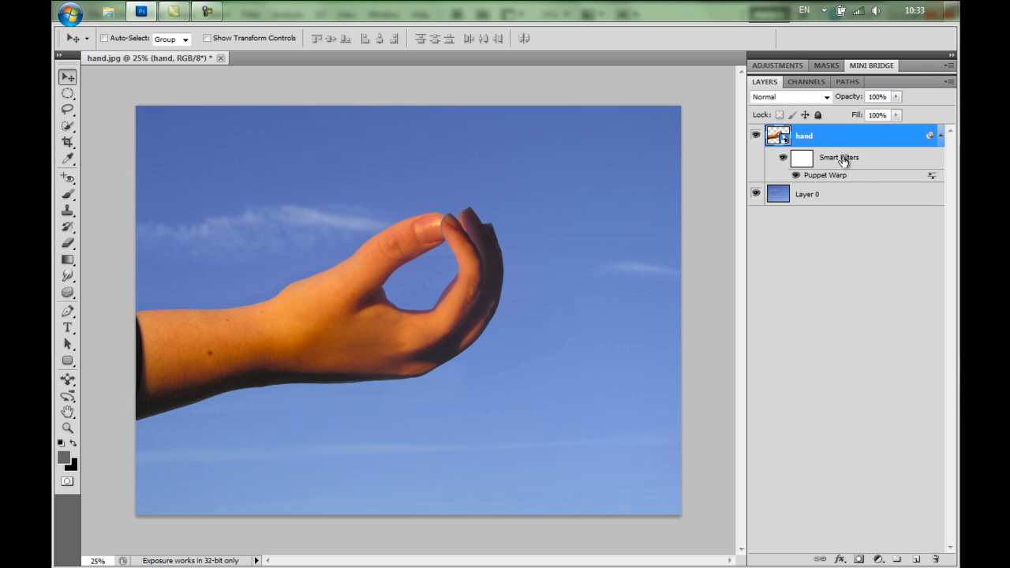
mouse_move(834, 176)
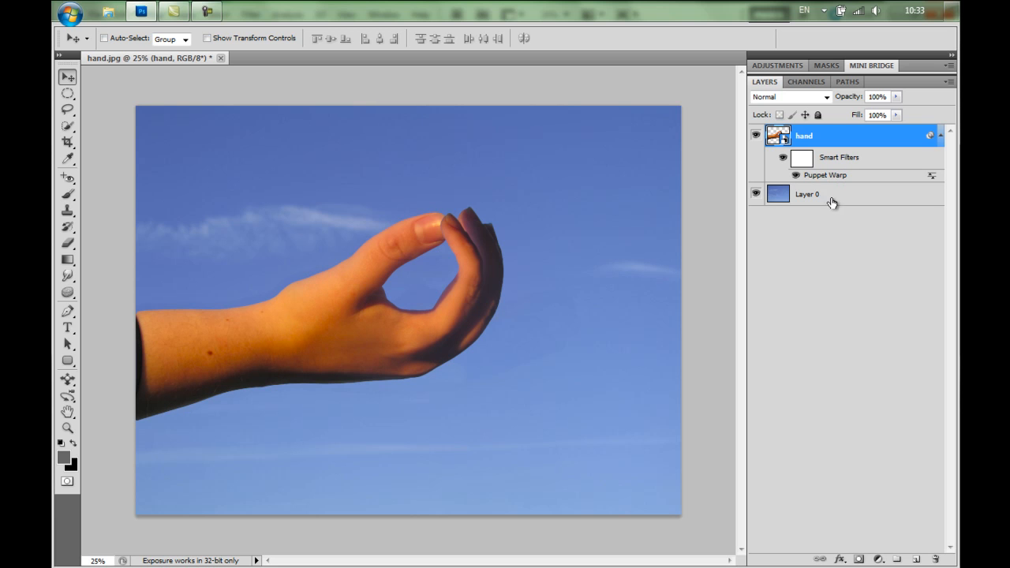
mouse_move(836, 176)
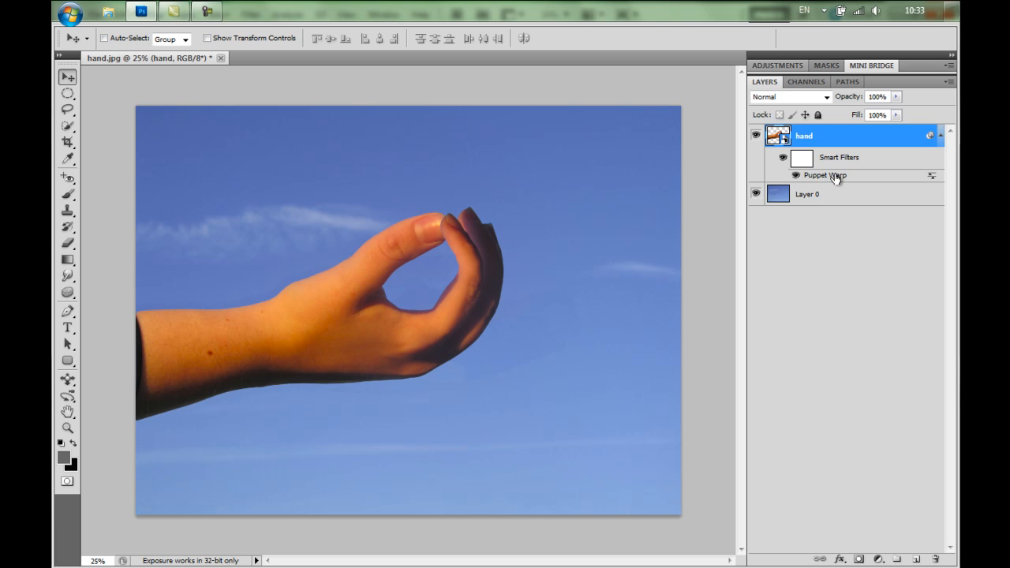
double_click(826, 174)
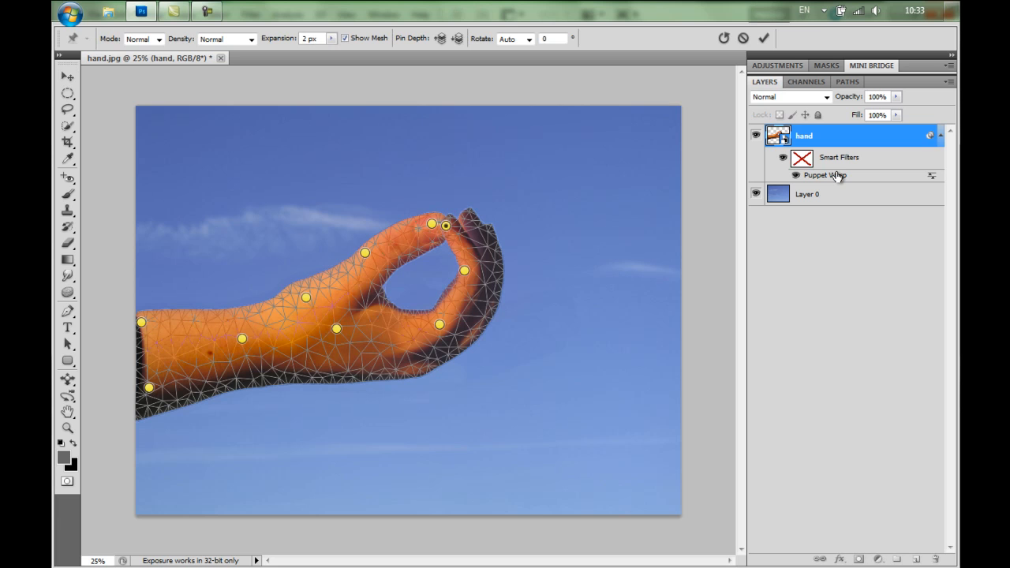
mouse_move(825, 174)
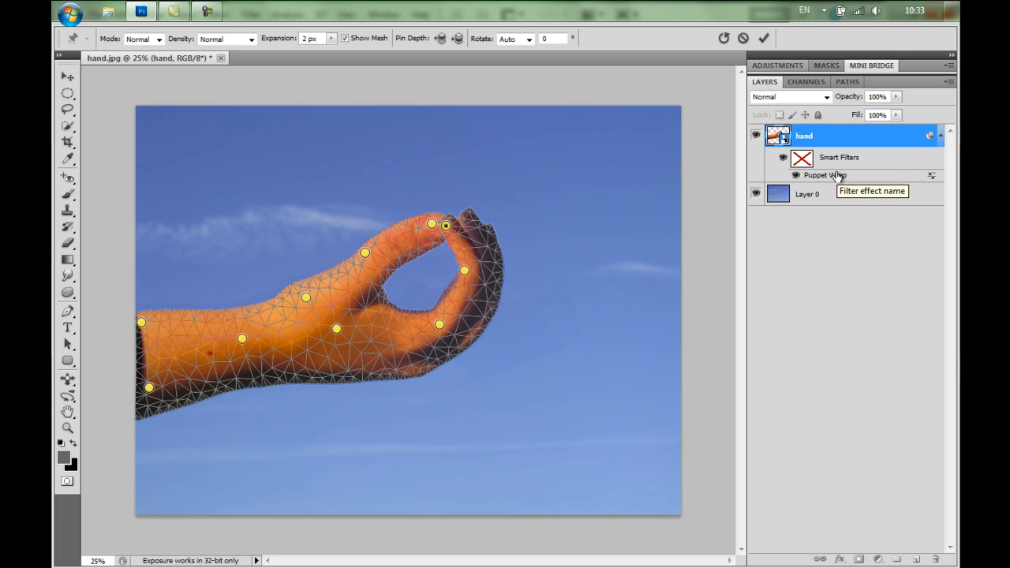
mouse_move(251, 325)
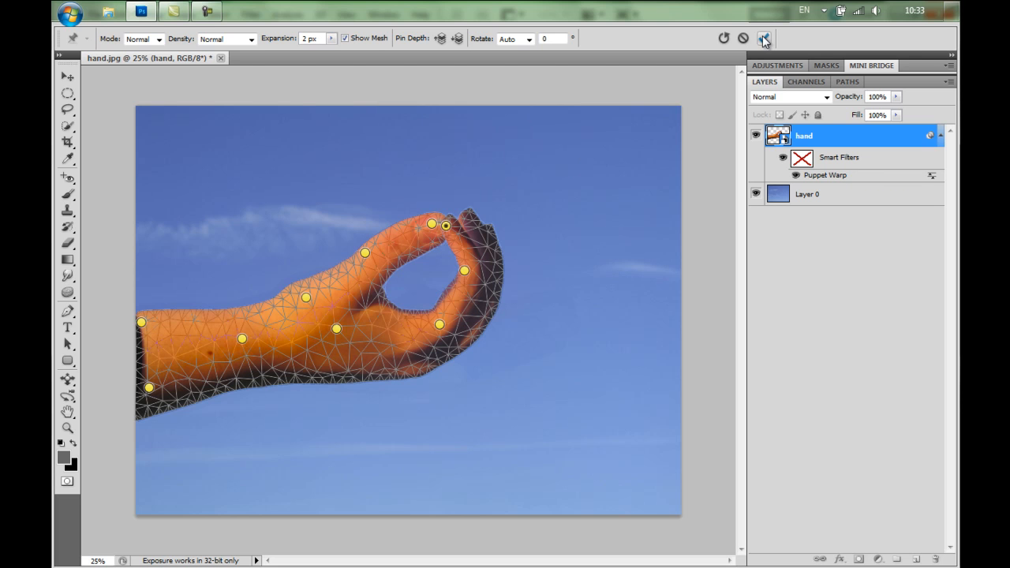
- Commit the warp, reopen the Puppet Warp smart filter to confirm pins persist, and commit again
click(764, 38)
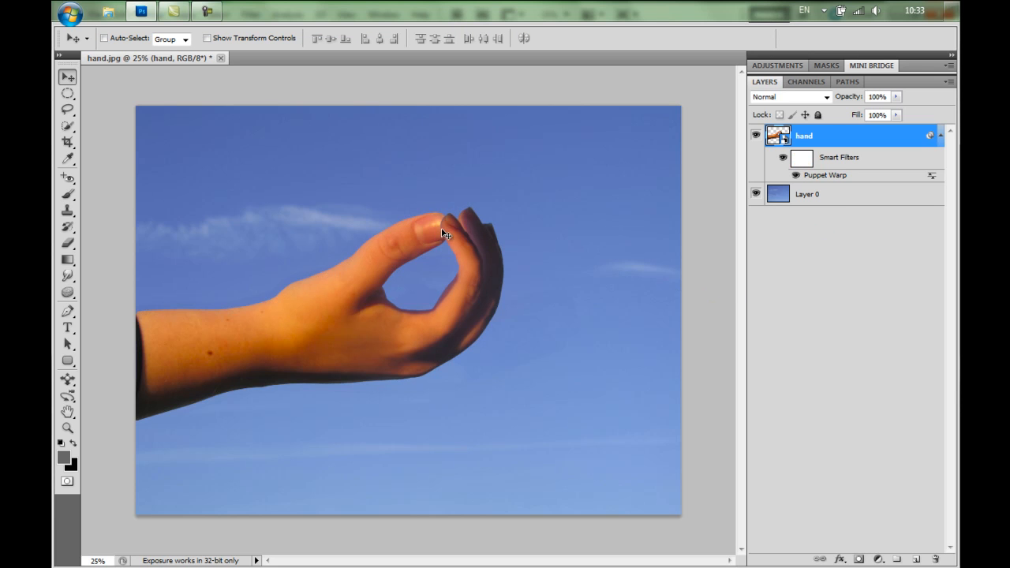
mouse_move(436, 240)
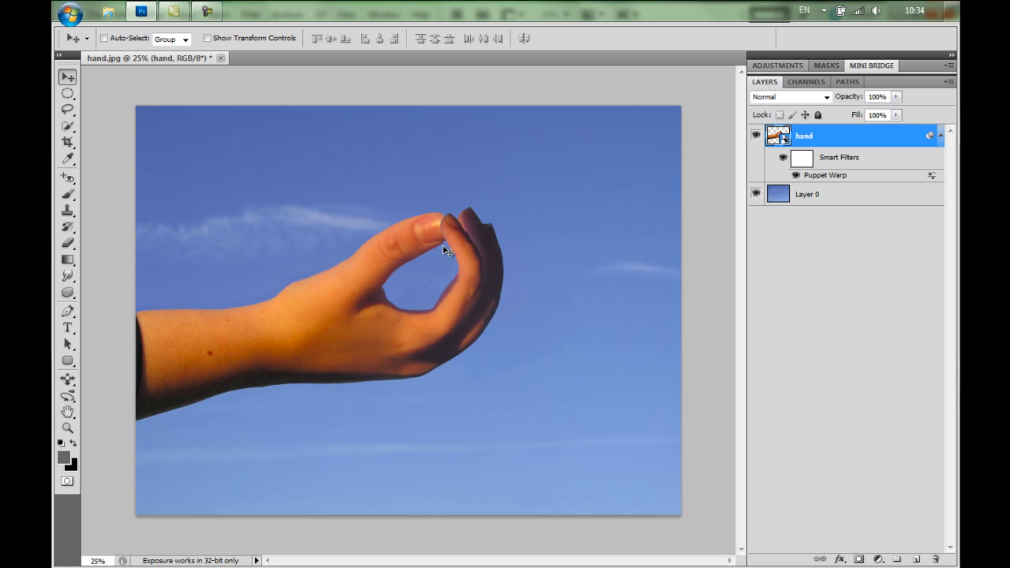
mouse_move(720, 227)
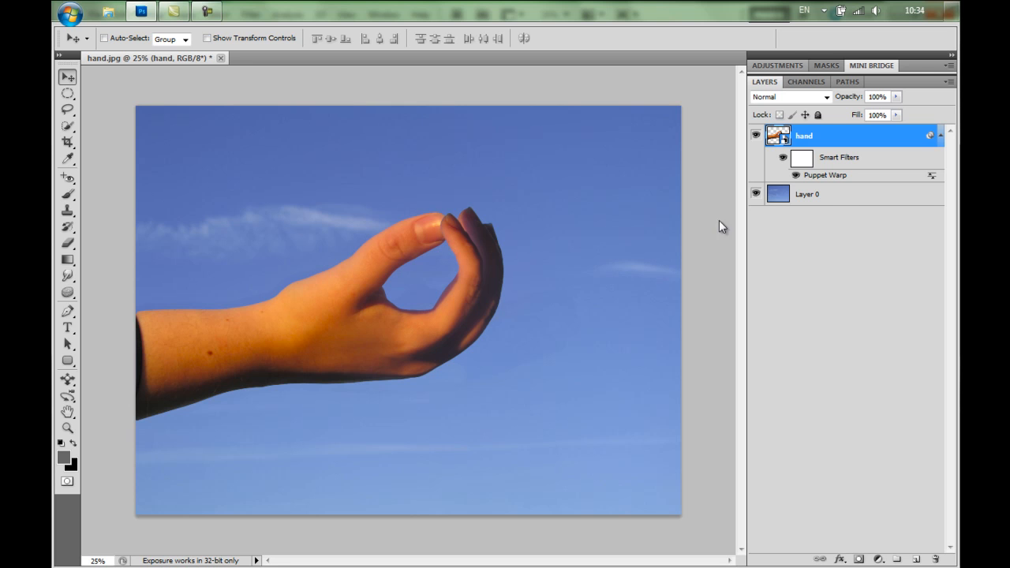
mouse_move(829, 176)
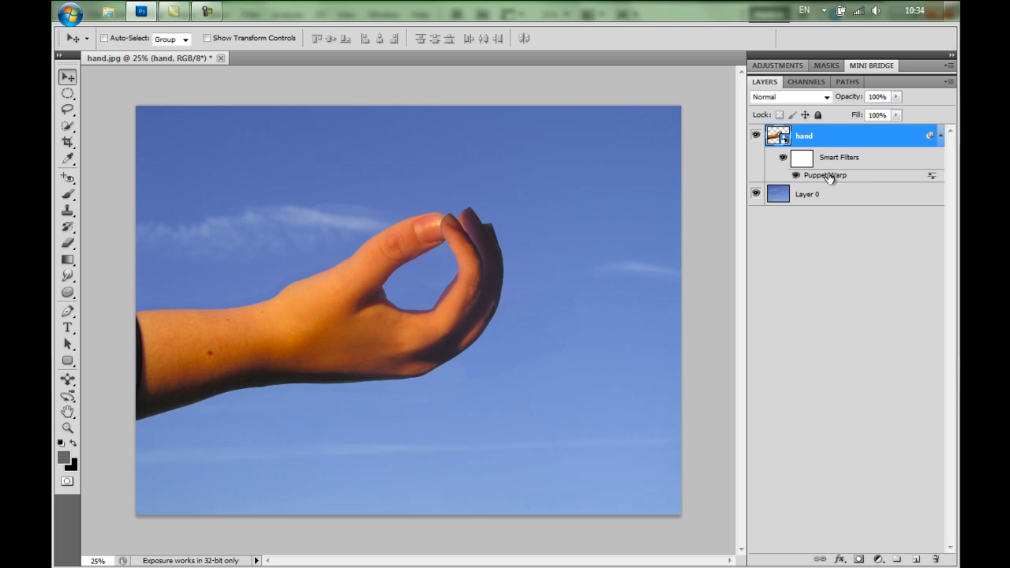
double_click(824, 174)
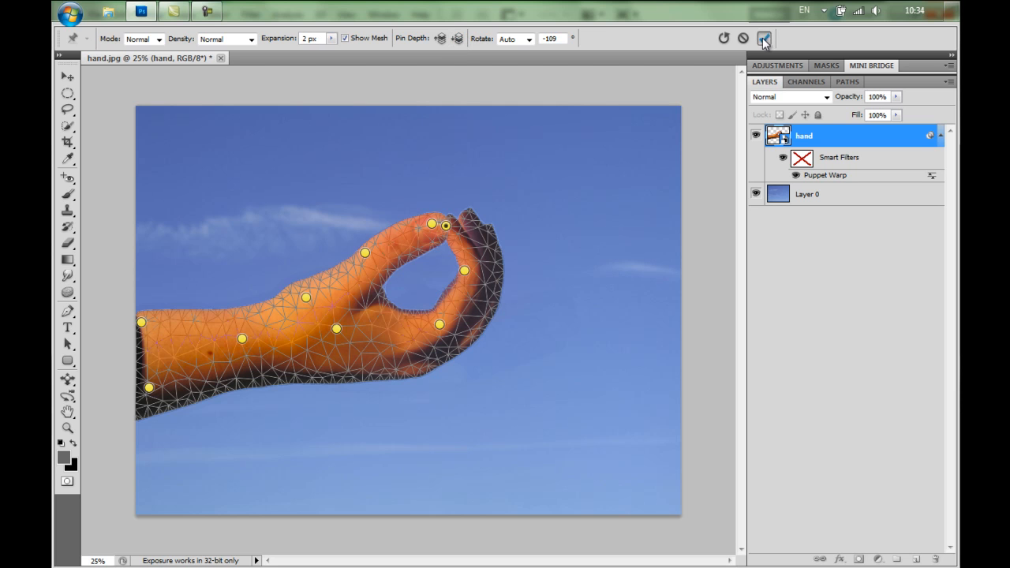
click(764, 38)
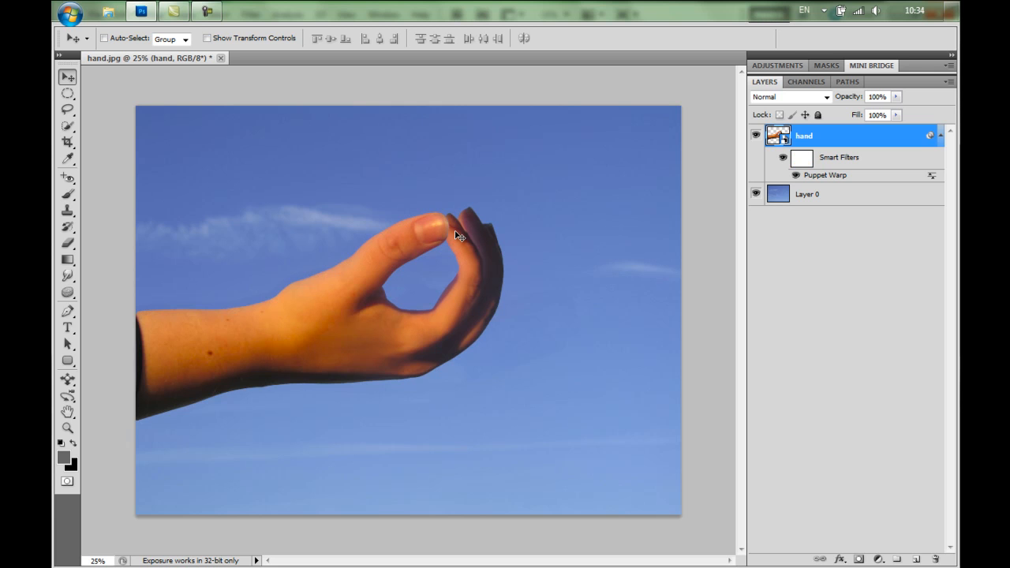
mouse_move(504, 253)
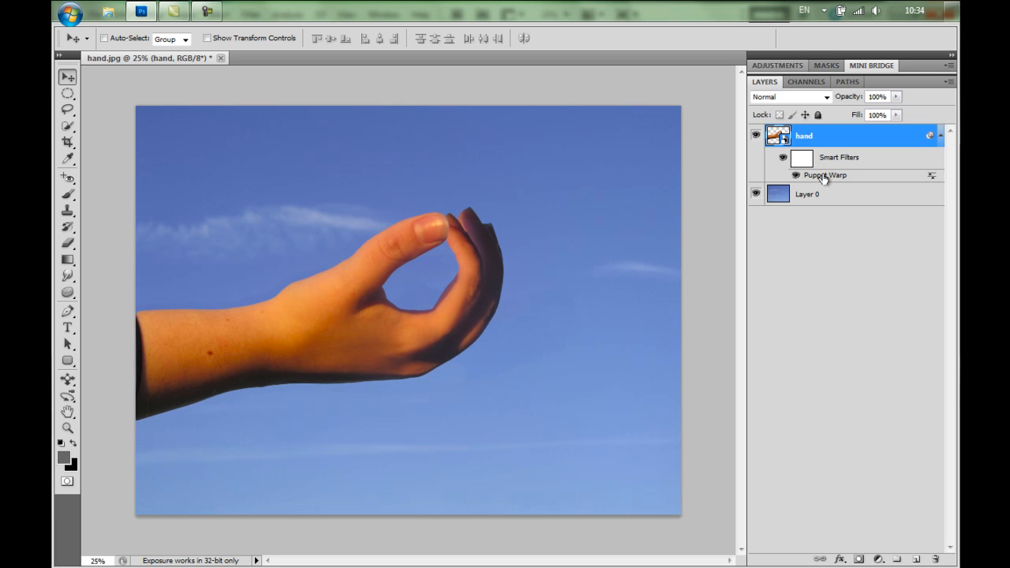
- Reopen the warp, rotate the upper fingertip pin a few degrees, and commit the refined ring
double_click(826, 174)
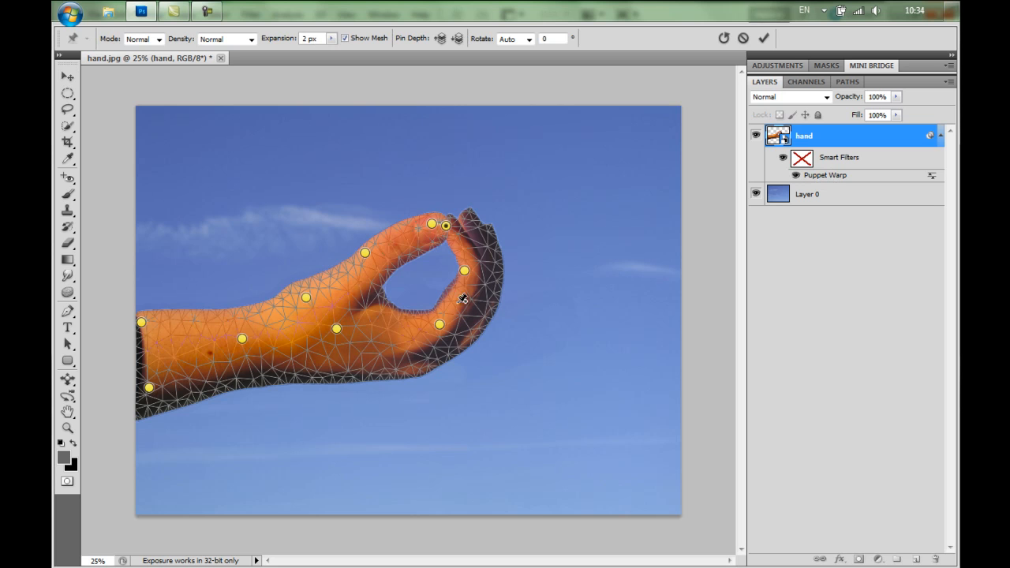
mouse_move(433, 251)
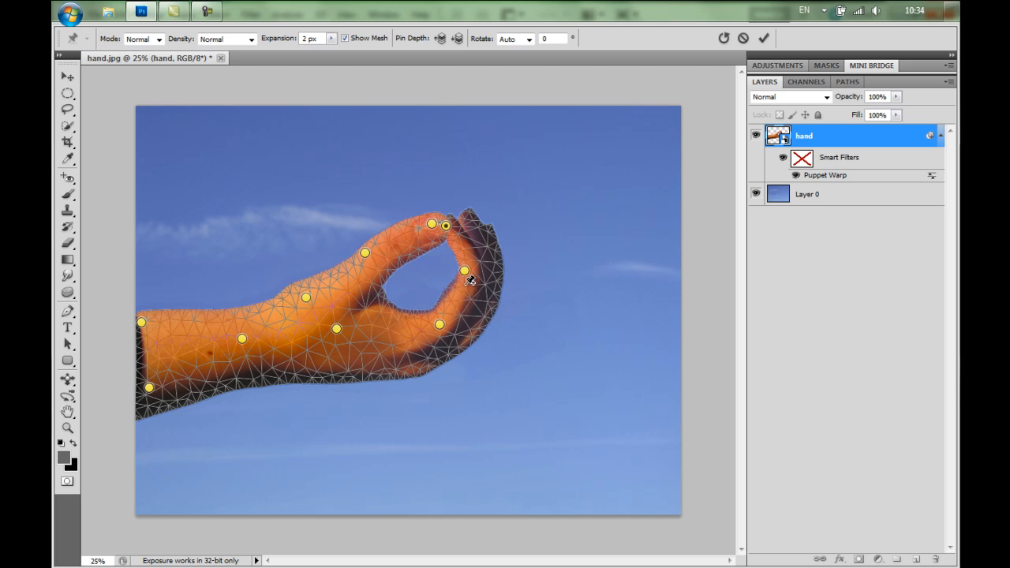
click(432, 225)
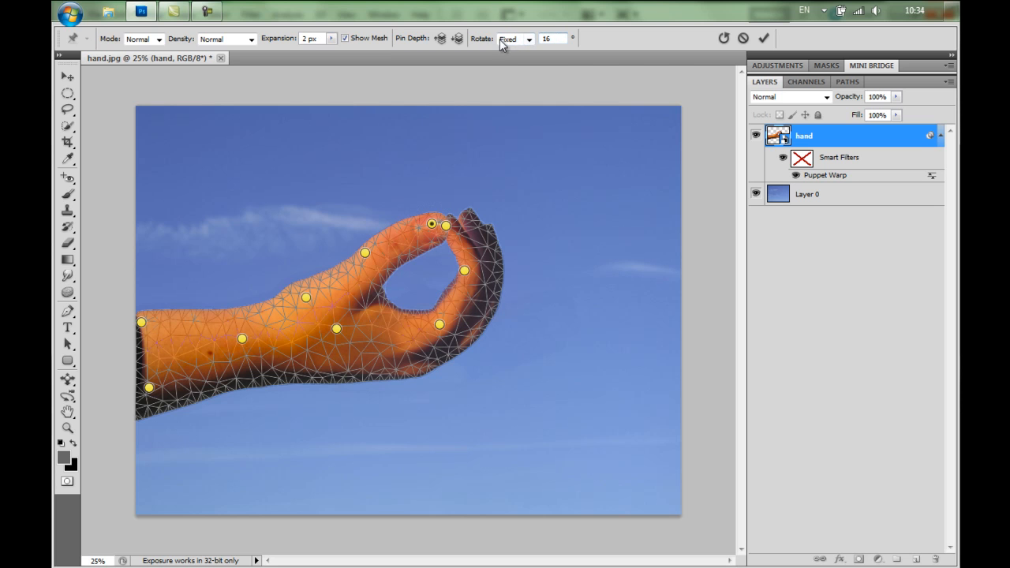
mouse_move(553, 38)
text(20)
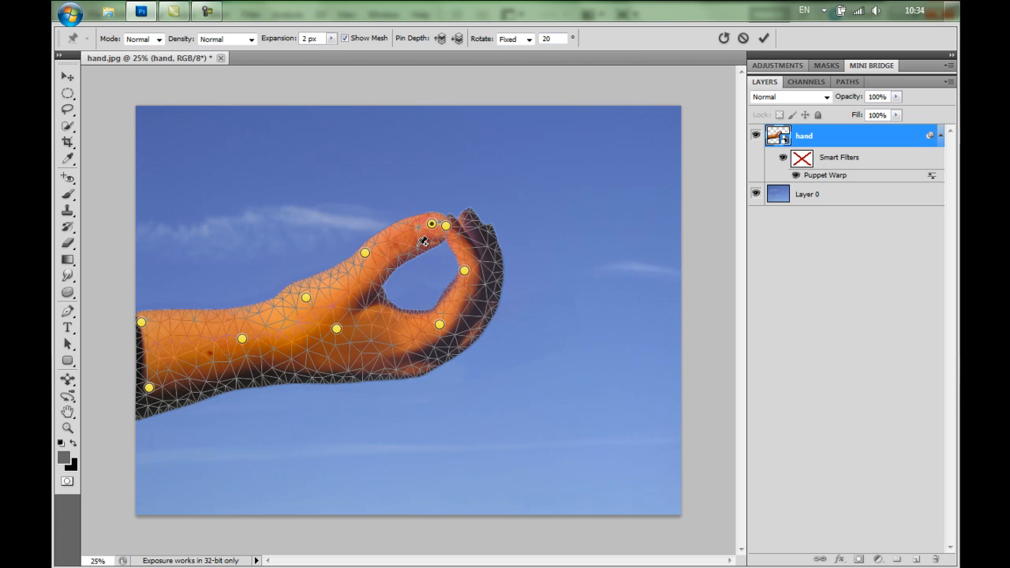
drag(432, 224, 433, 227)
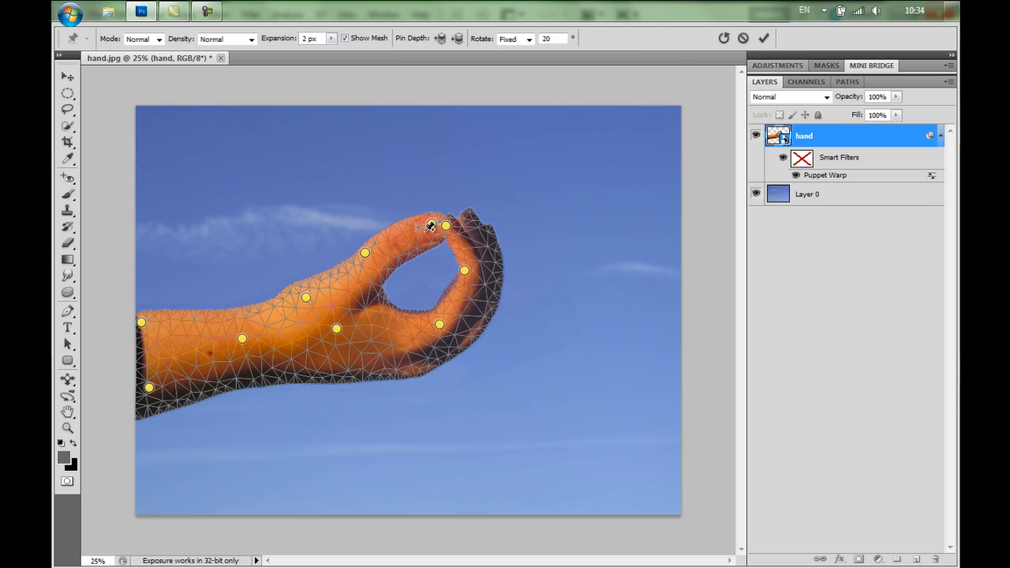
click(763, 37)
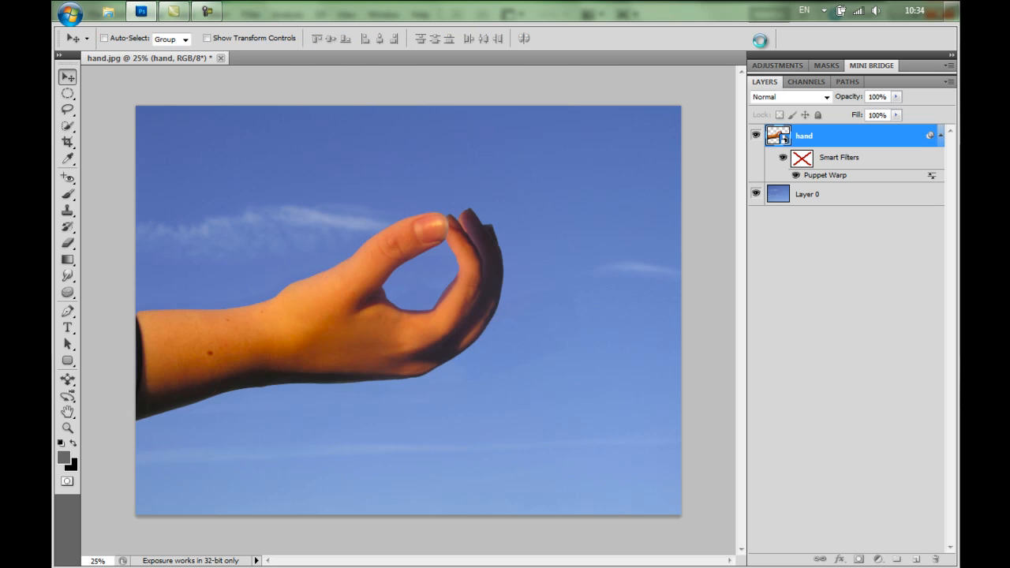
click(802, 157)
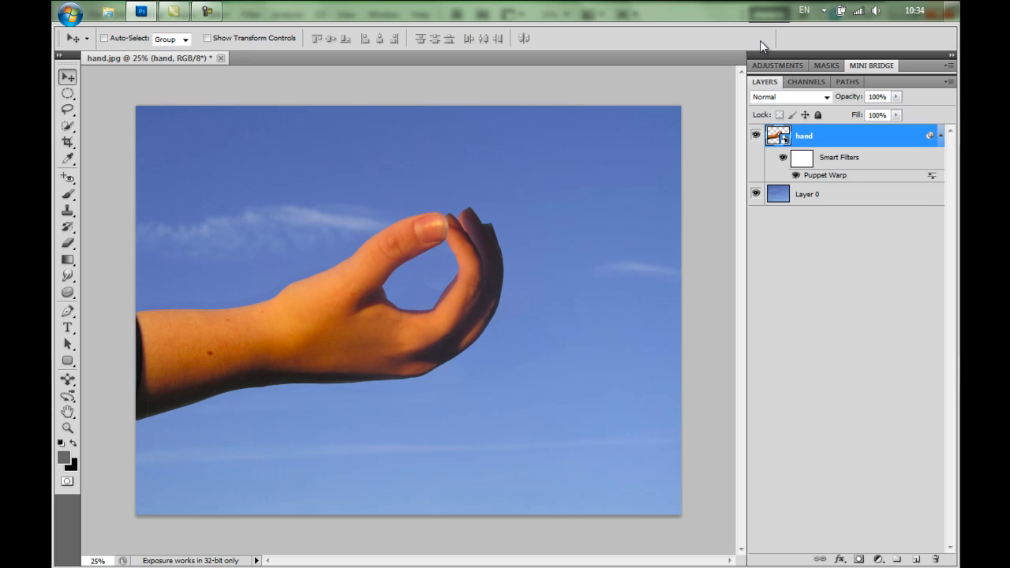